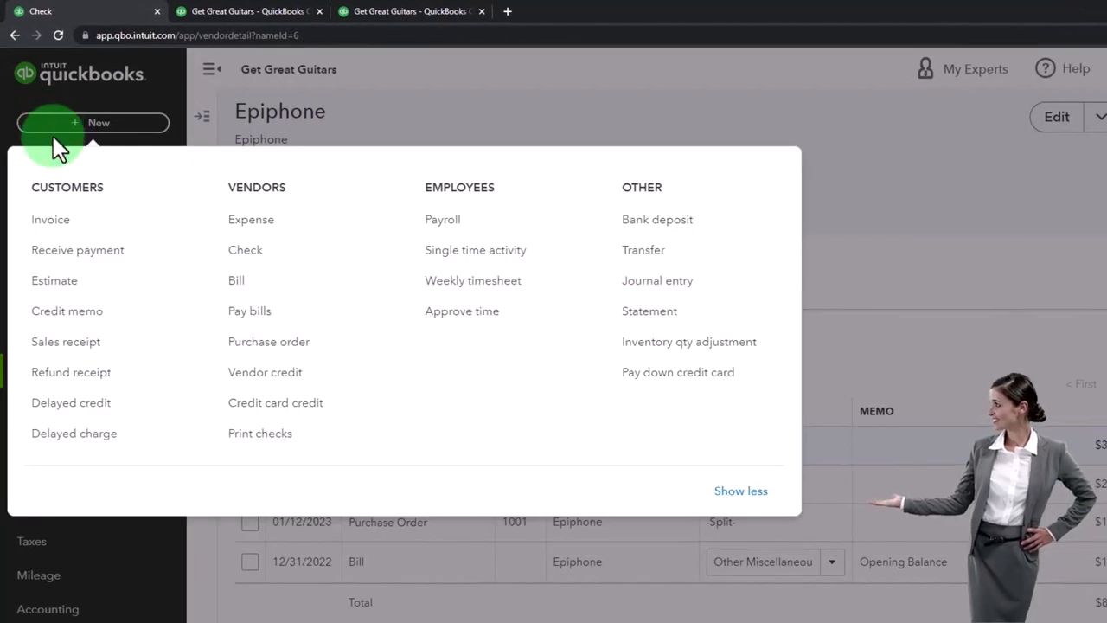
left_click(50, 218)
type("w")
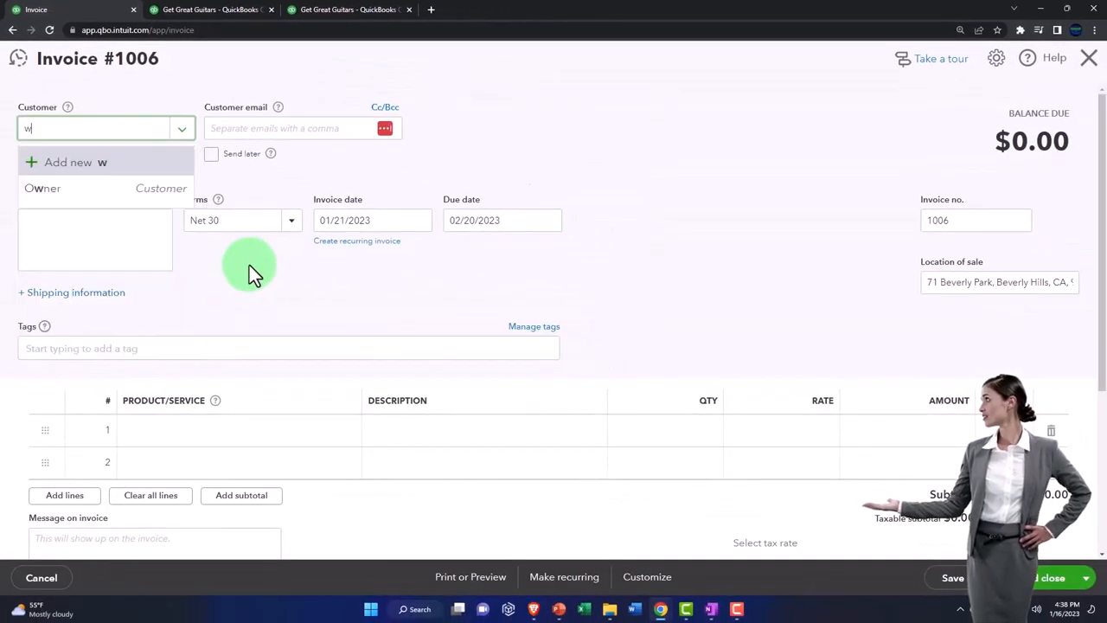
type("Er")
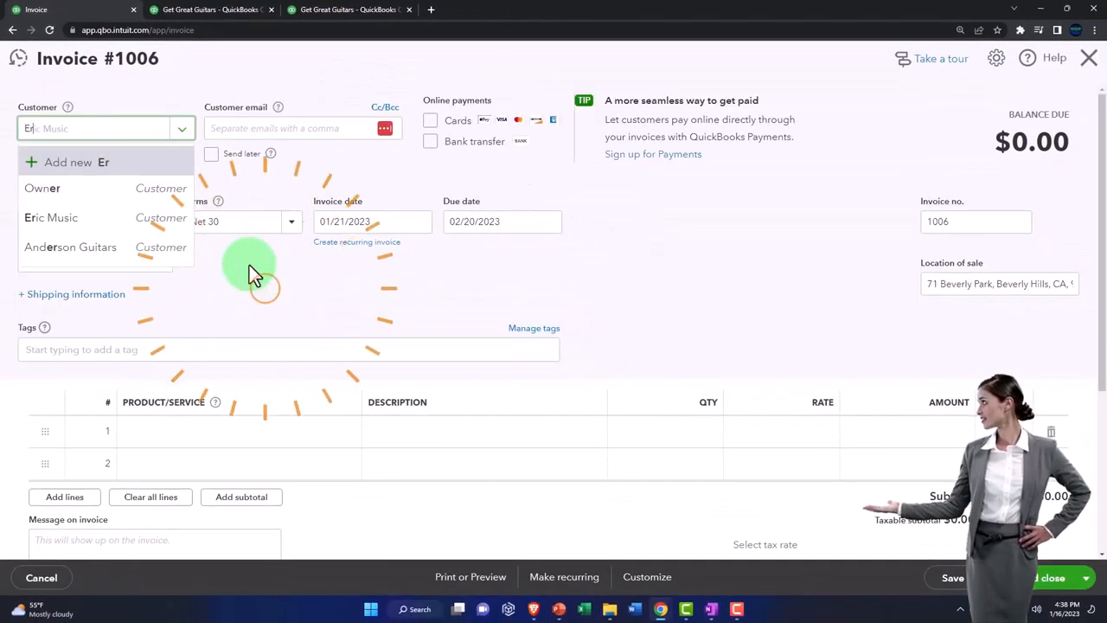
left_click(52, 218)
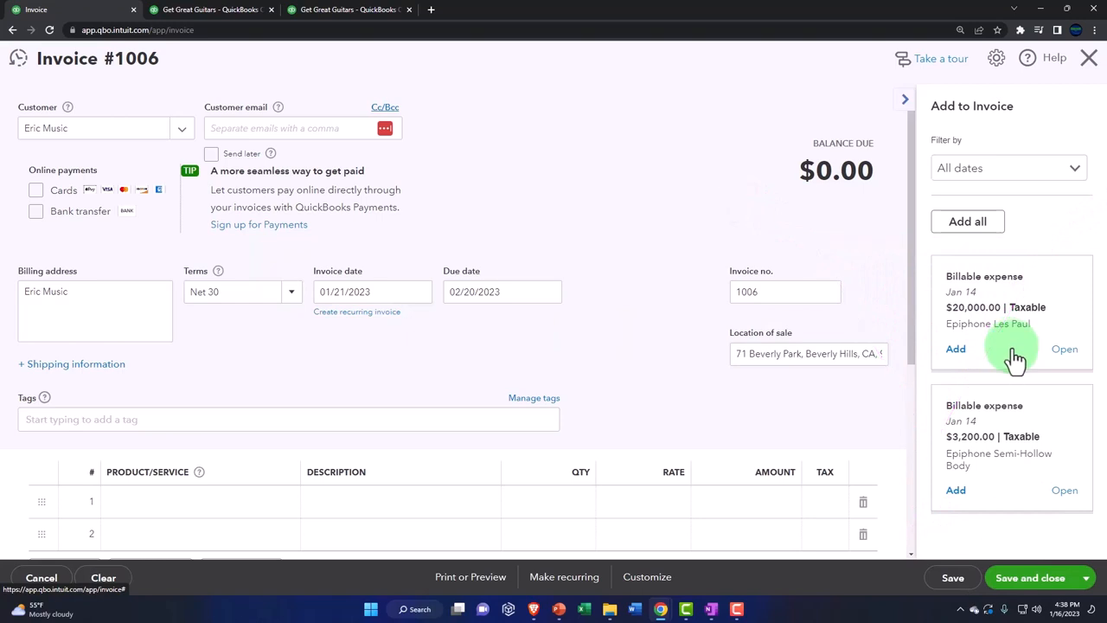
mouse_move(1006, 293)
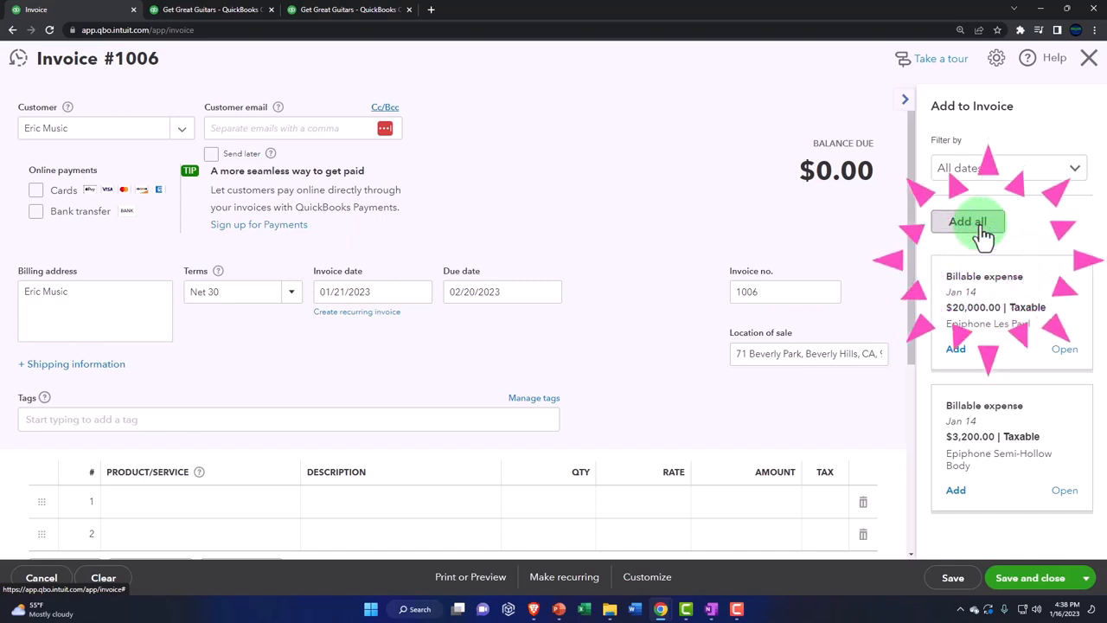
Add all billable expenses — Epiphone Les Paul and Semi-Hollow Body — as invoice lines totaling $23,200
left_click(968, 221)
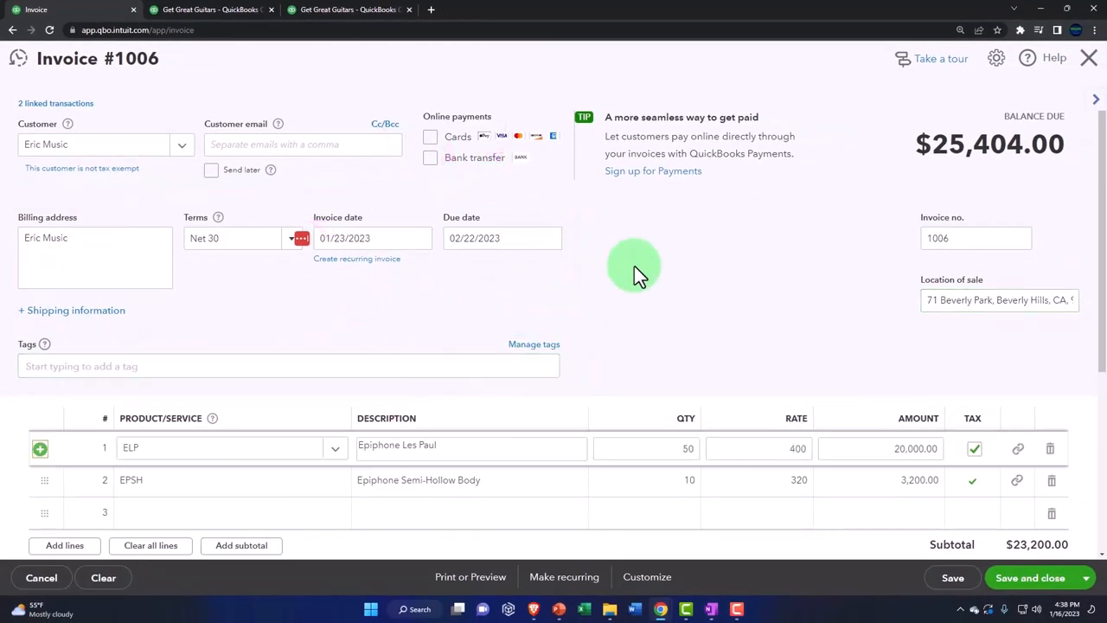
scroll("down", 3)
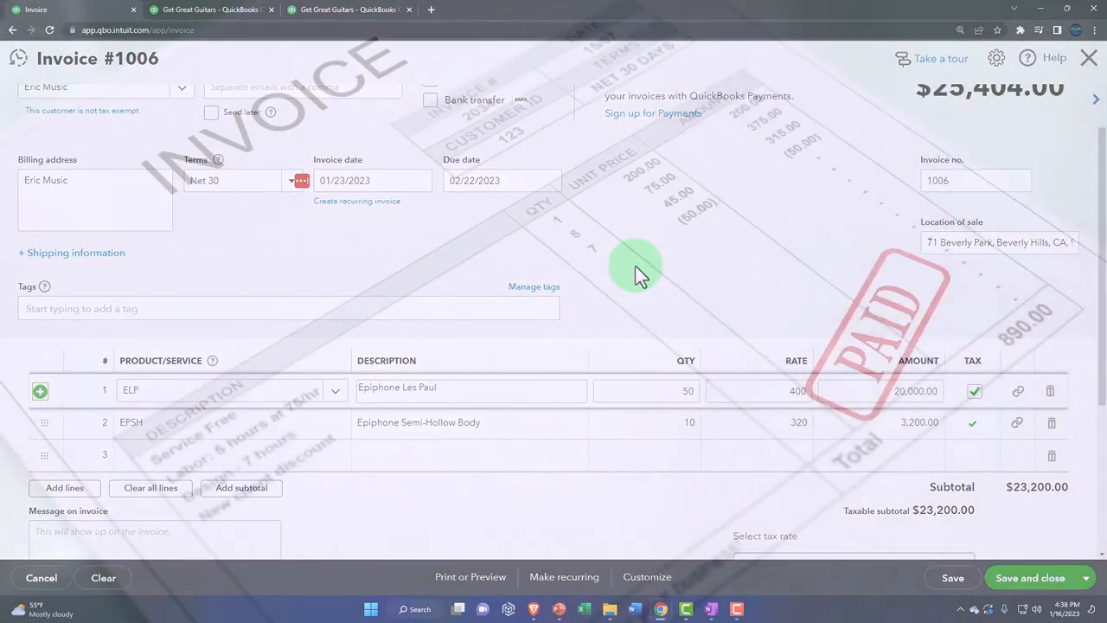
left_click(225, 389)
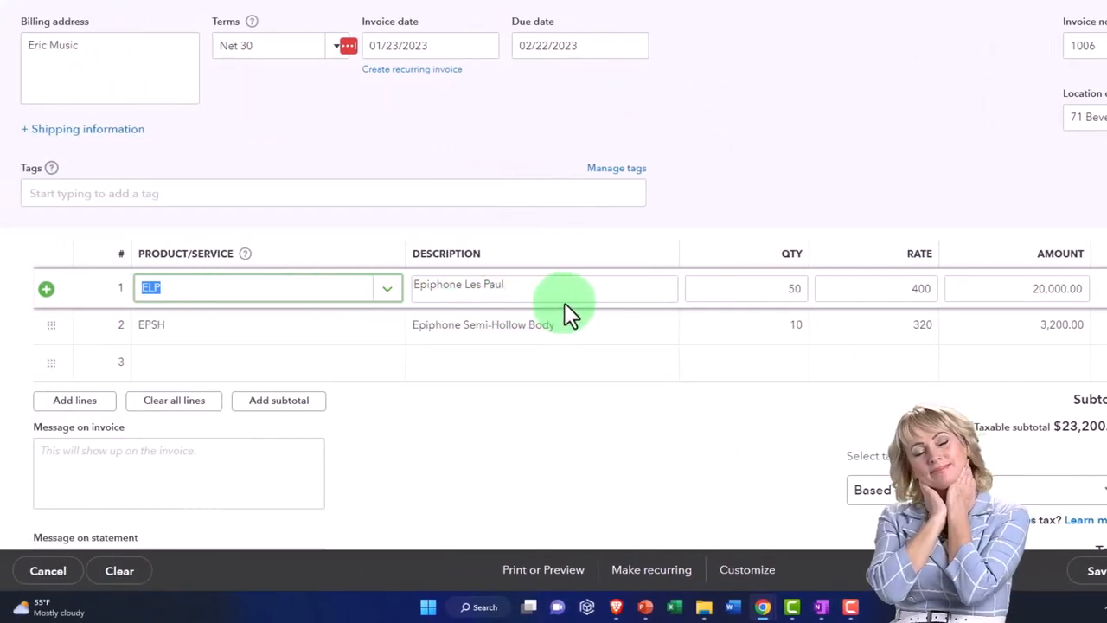
Add a third Epiphone Les Paul line via 'lp' and set line 1's rate to 500
left_click(251, 363)
type("e")
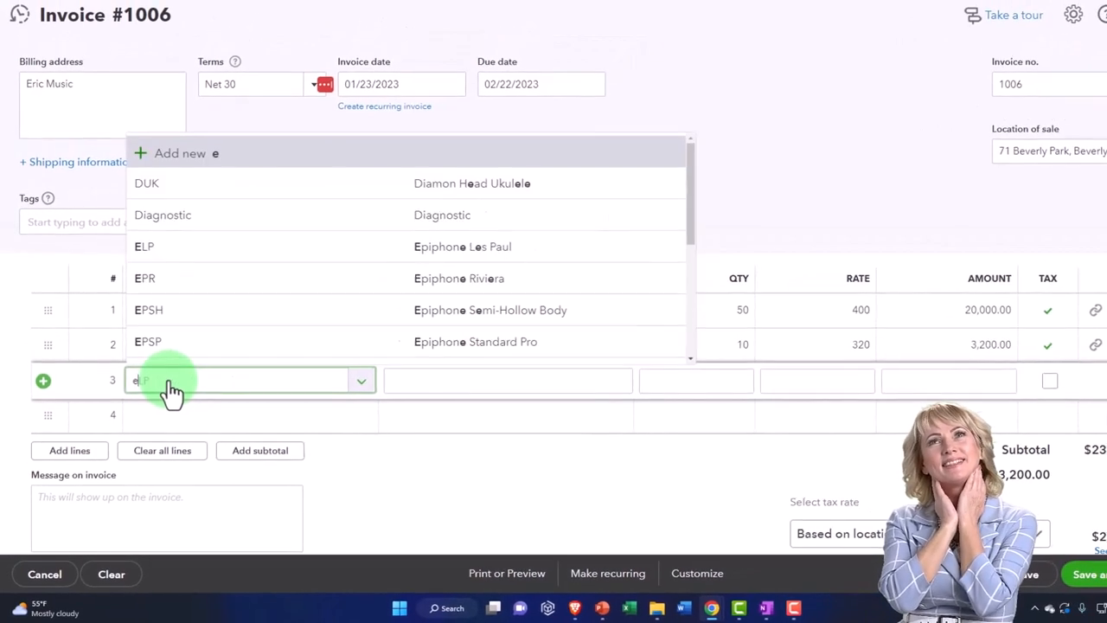
type("lp")
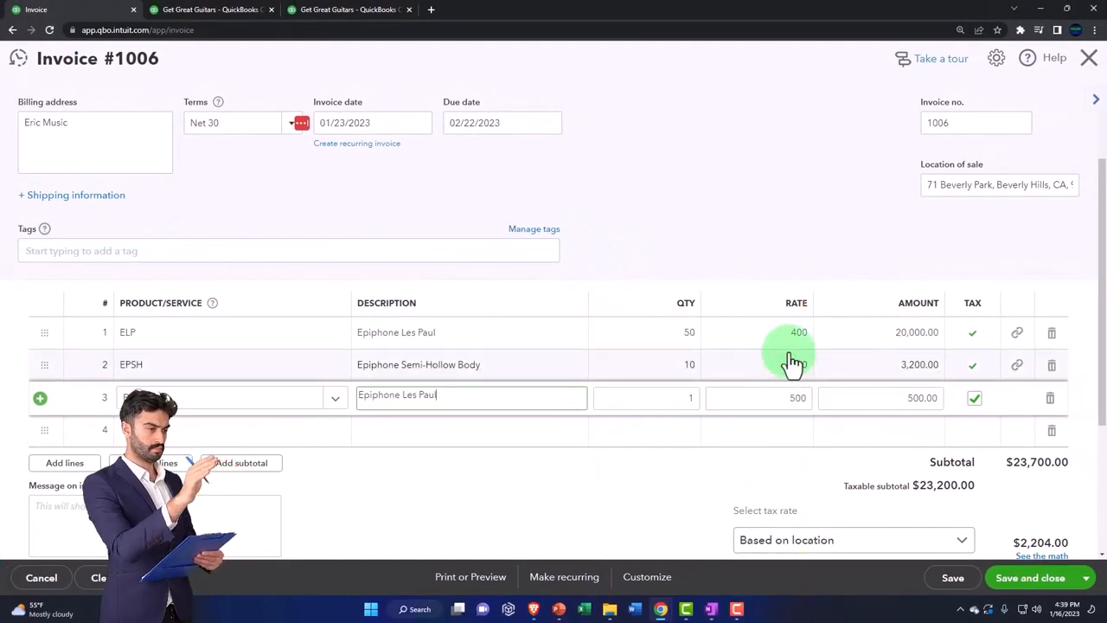
left_click(795, 332)
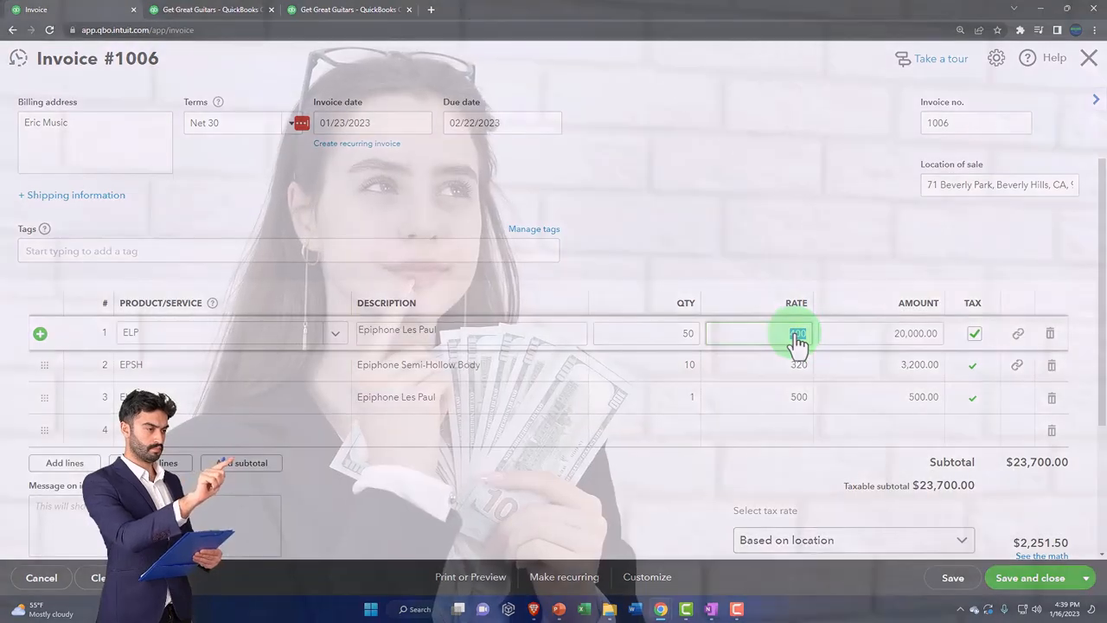
type("500")
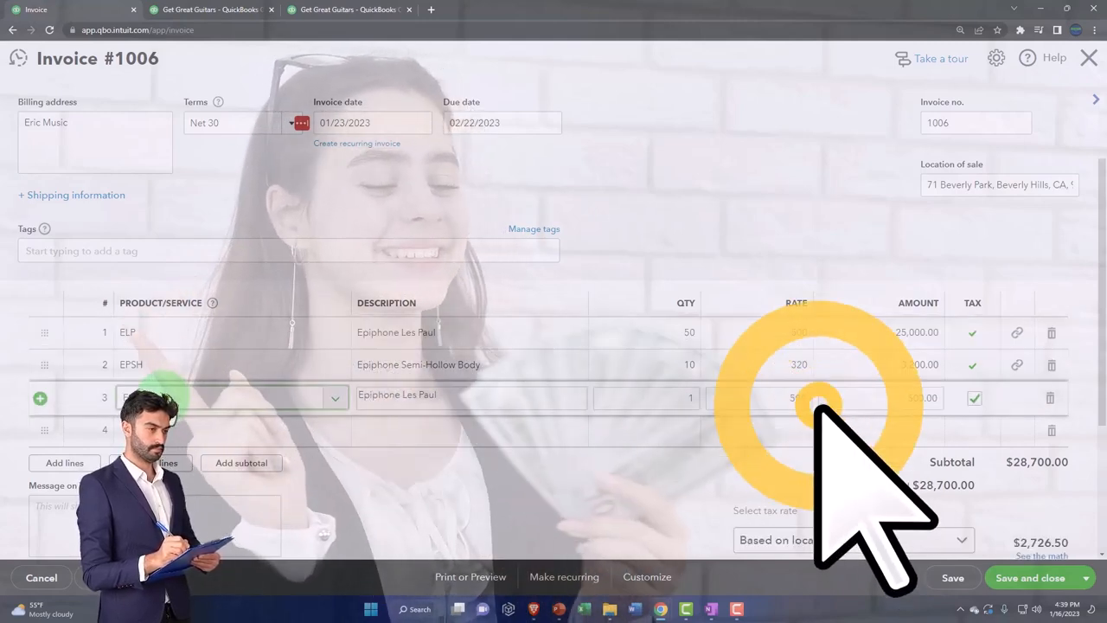
Enter 'Epsh' on the third line to pick the Epiphone Semi-Hollow Body product
left_click(225, 396)
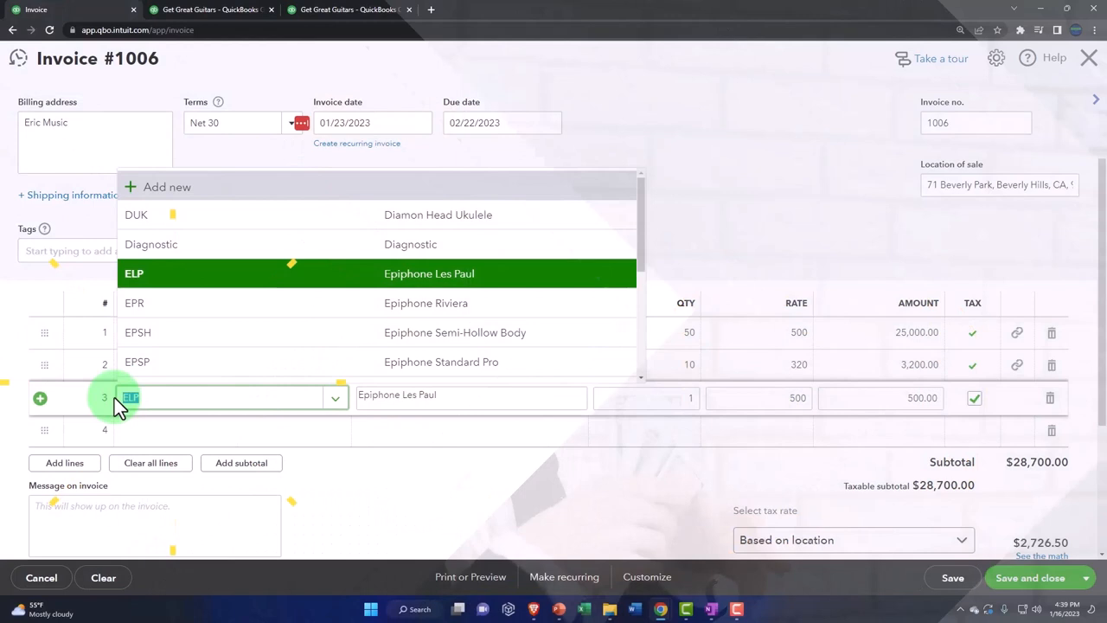
type("E")
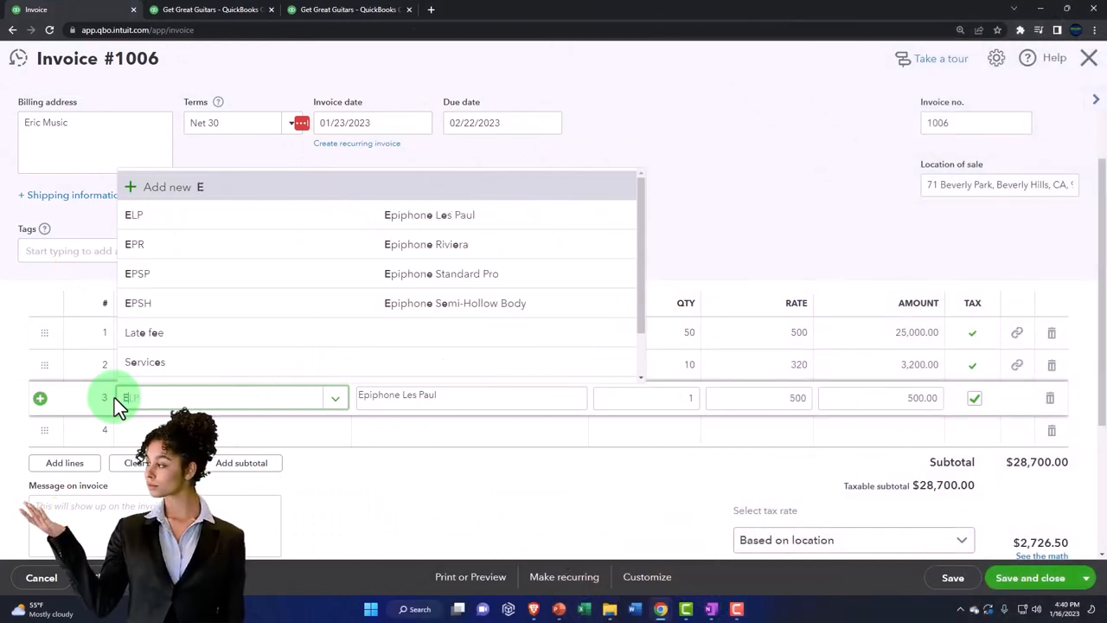
type("psh")
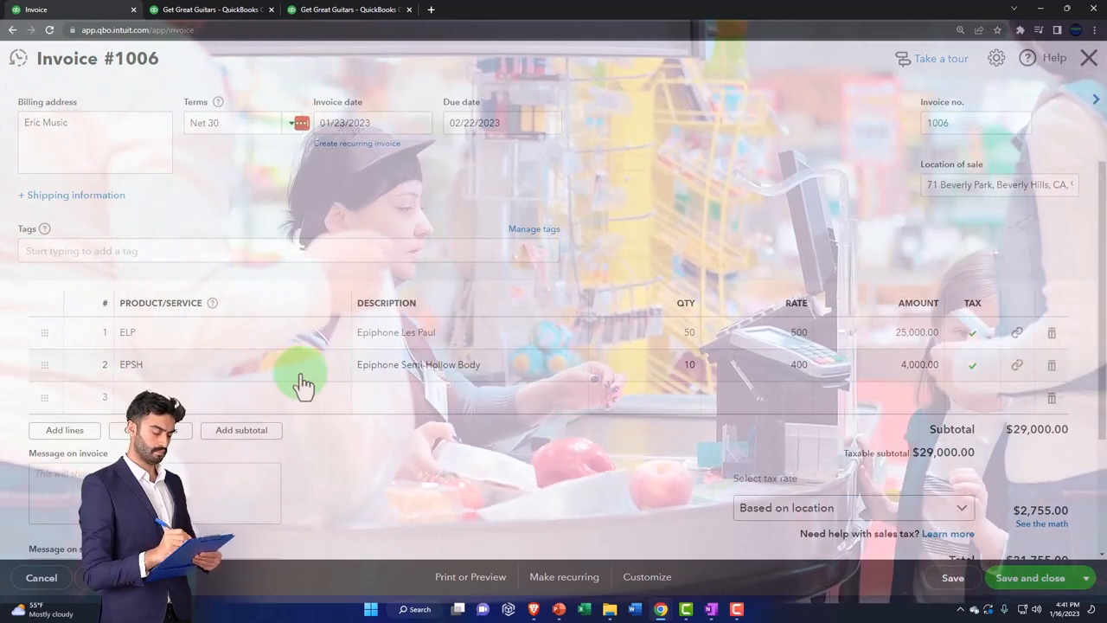
Apply the Test Rate (5%) sales tax and view the math, giving $1,450 tax and a $30,450 total
scroll("down", 3)
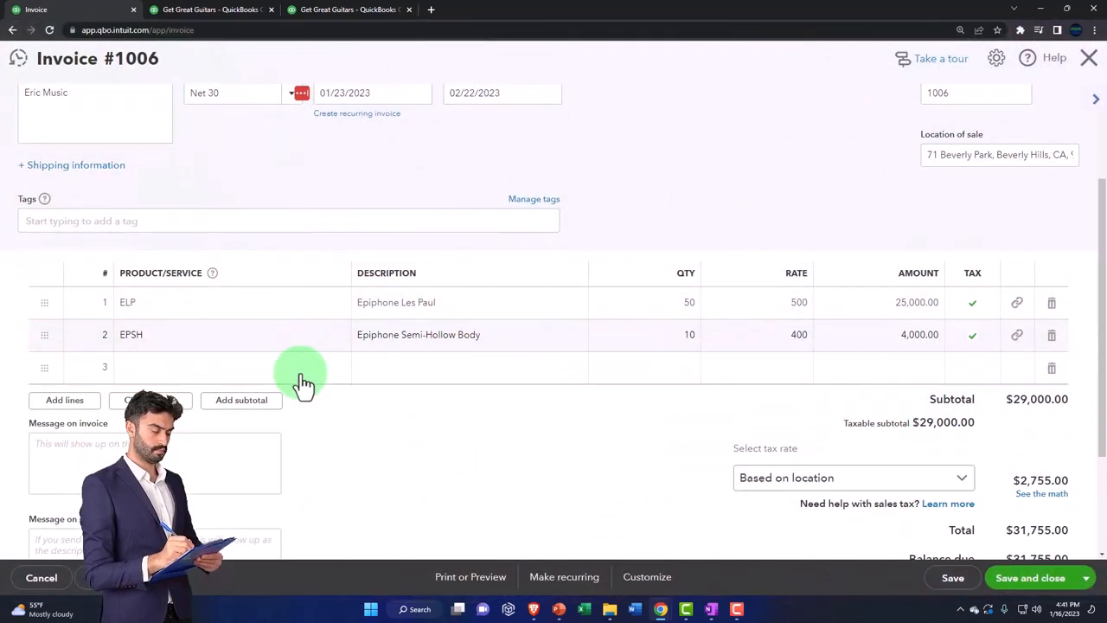
scroll("down", 3)
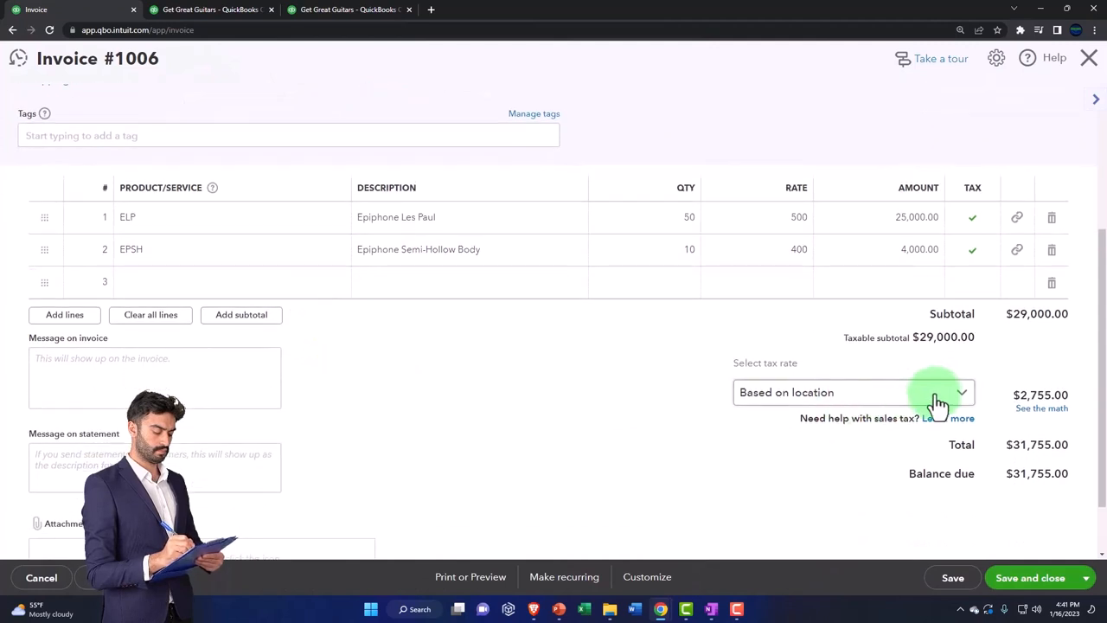
left_click(855, 391)
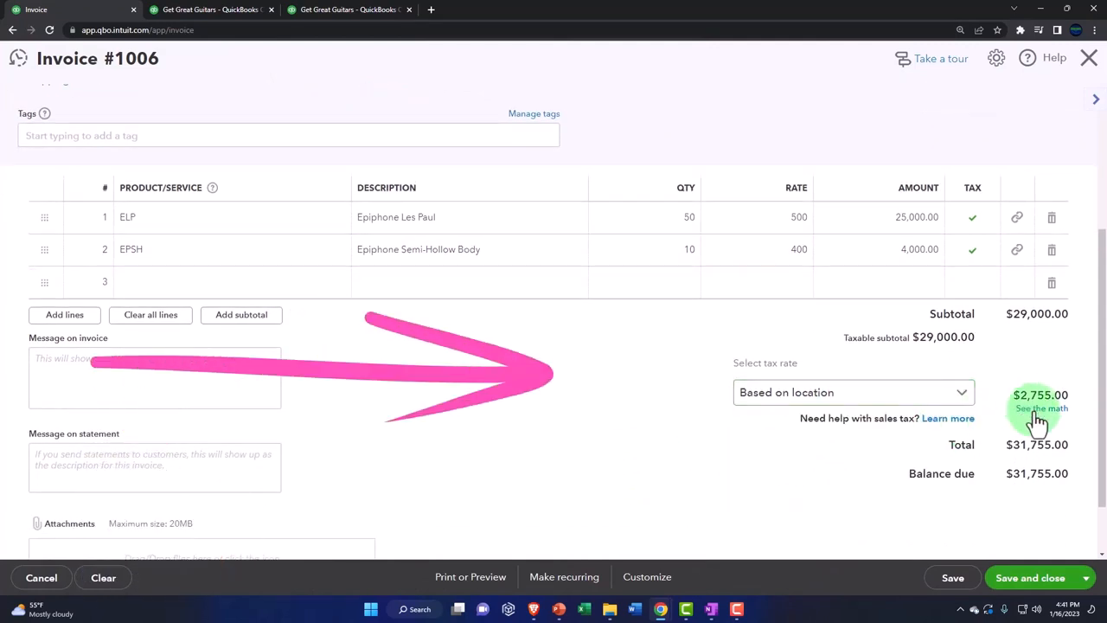
left_click(851, 391)
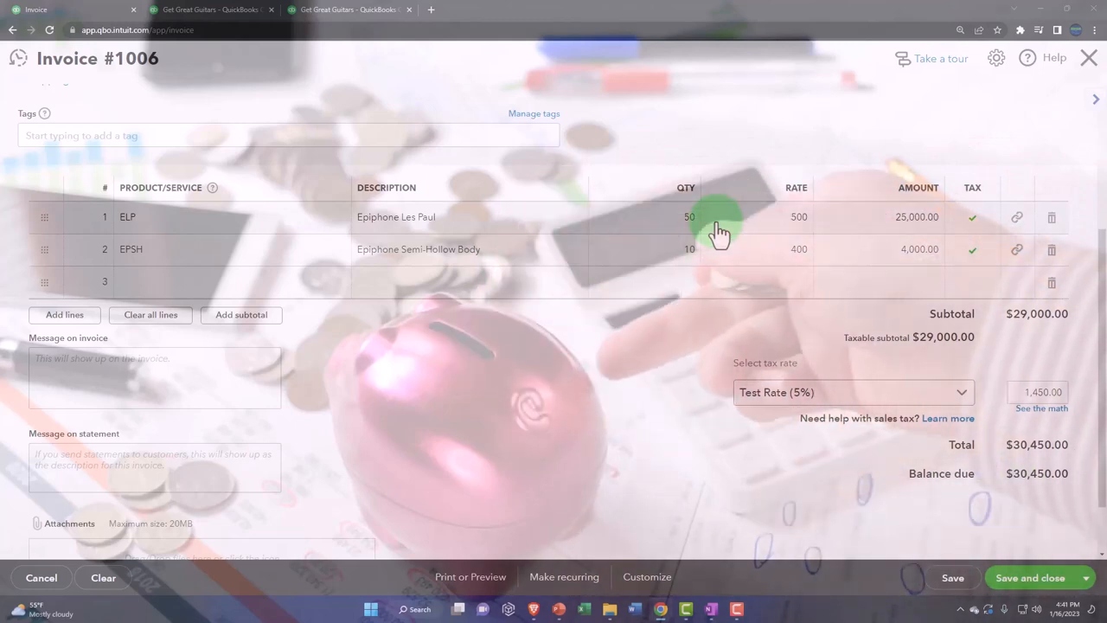
mouse_move(1010, 335)
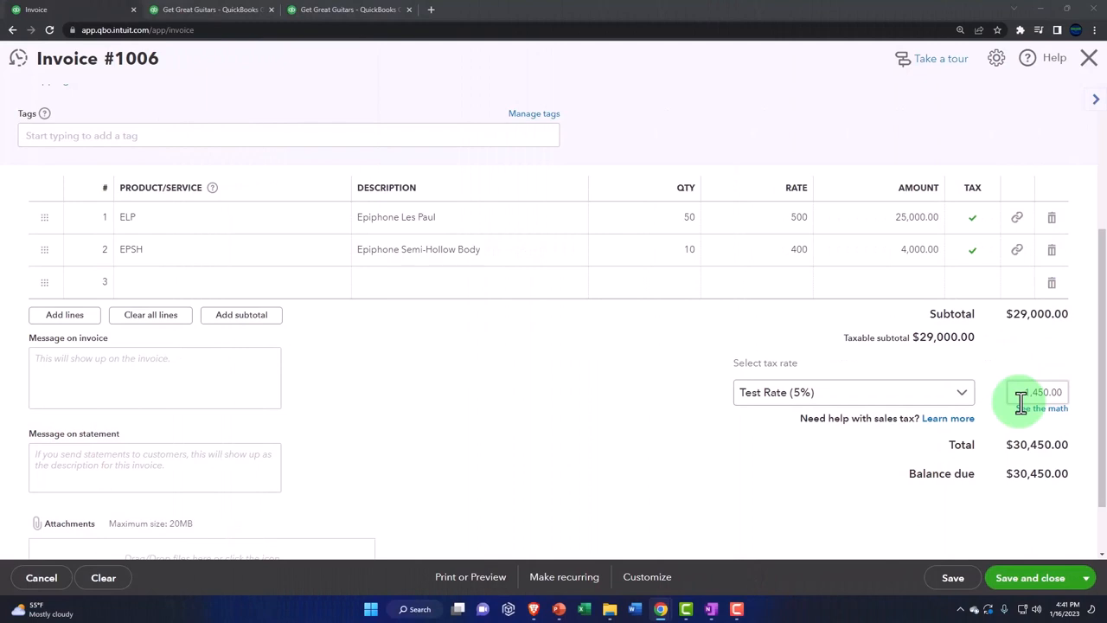
mouse_move(792, 325)
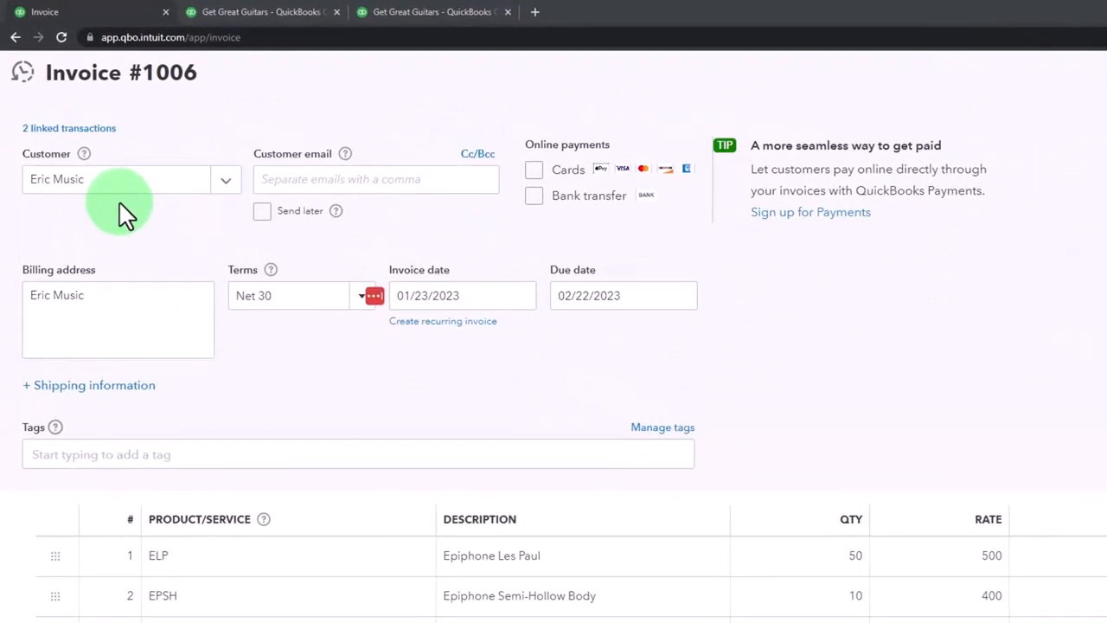
Save and close invoice #1006
scroll("down", 3)
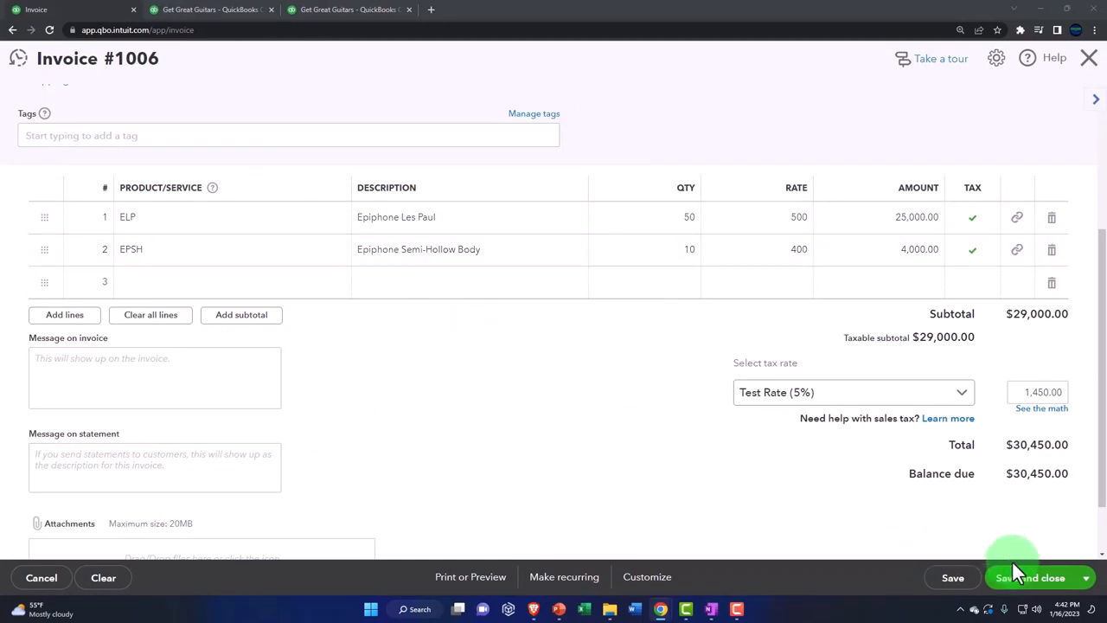
mouse_move(1038, 577)
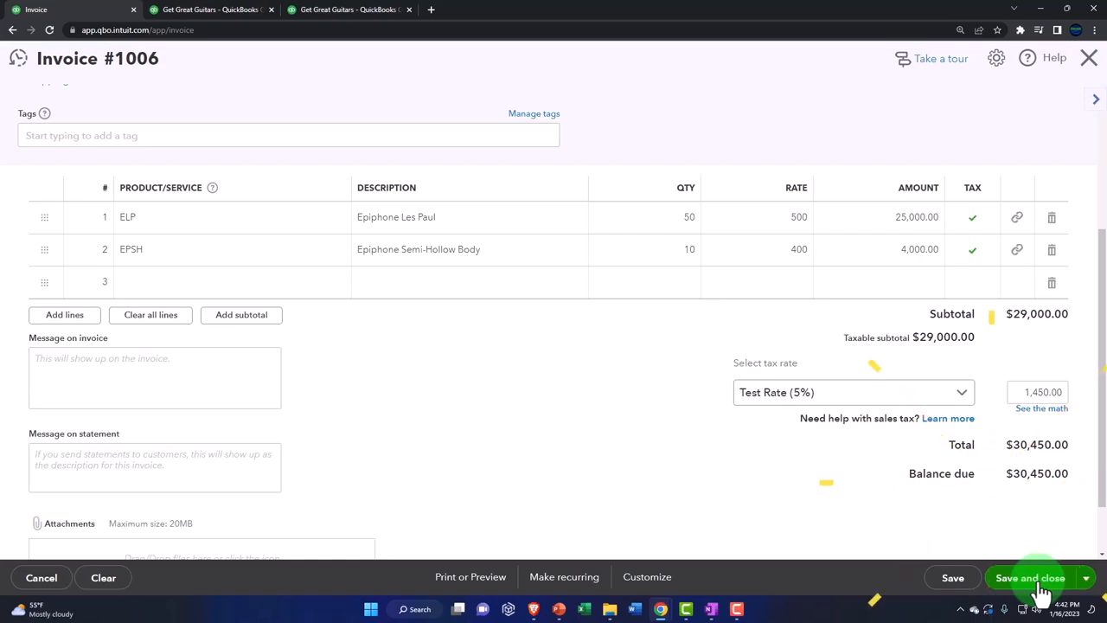
left_click(1030, 577)
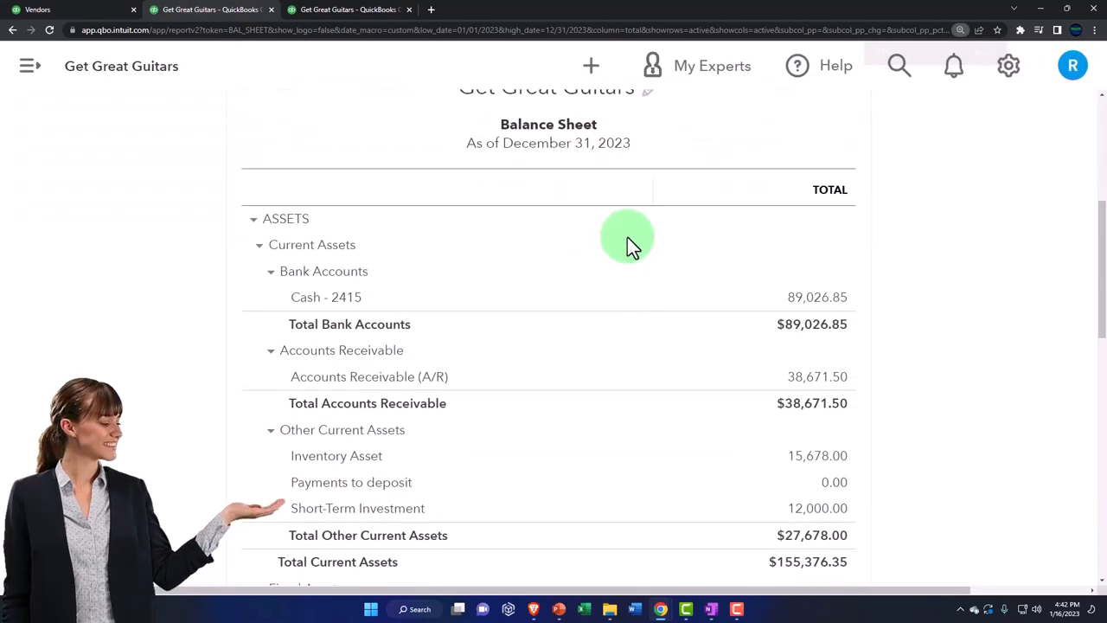
scroll("down", 3)
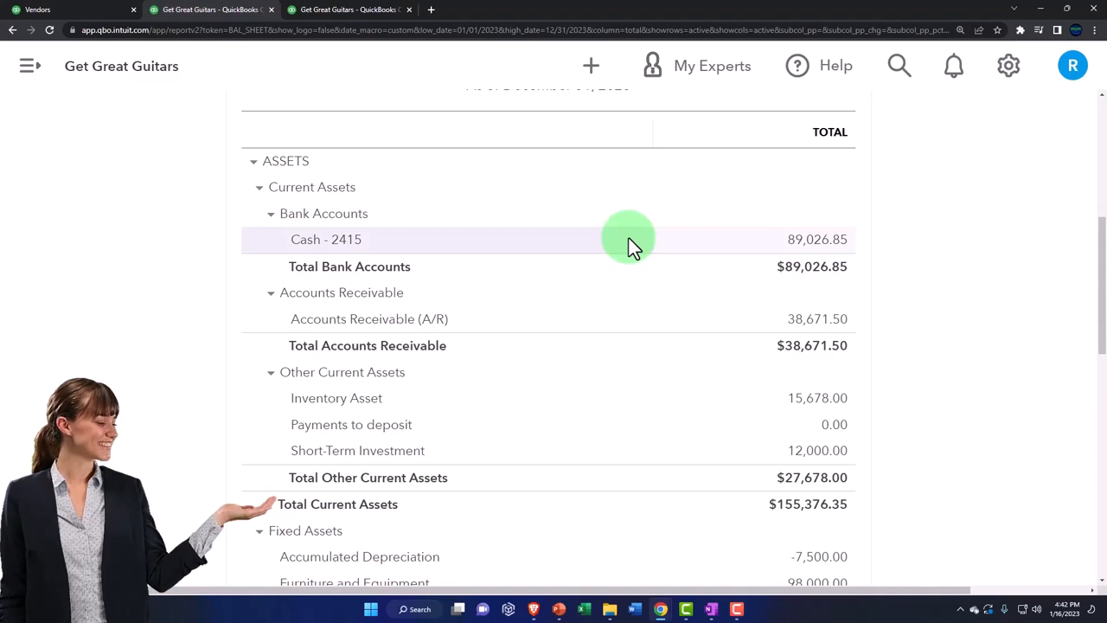
mouse_move(816, 318)
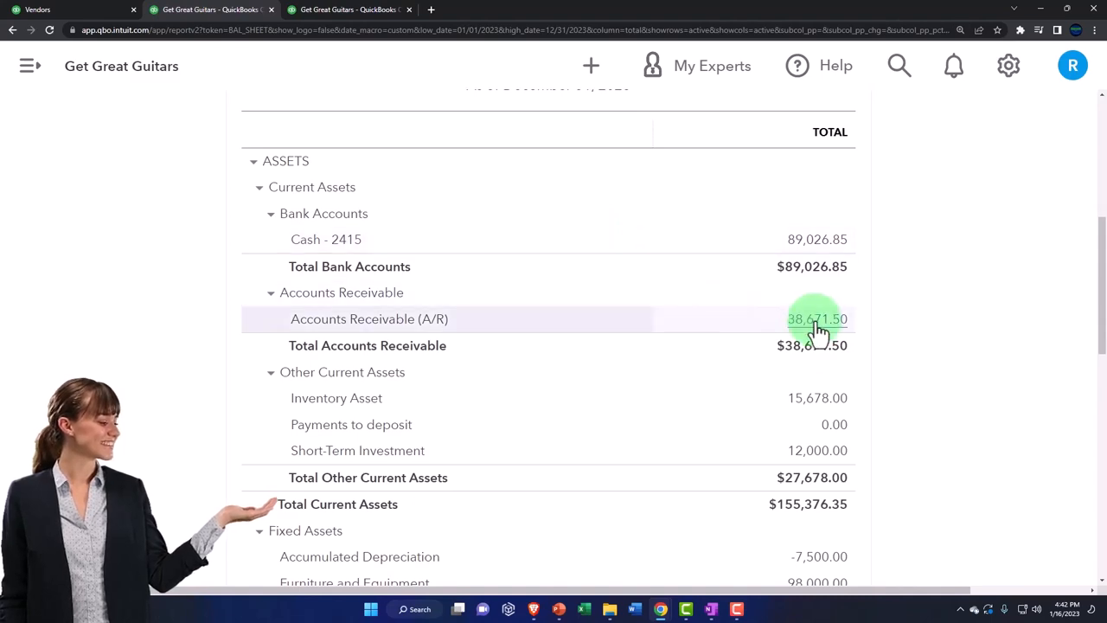
left_click(816, 318)
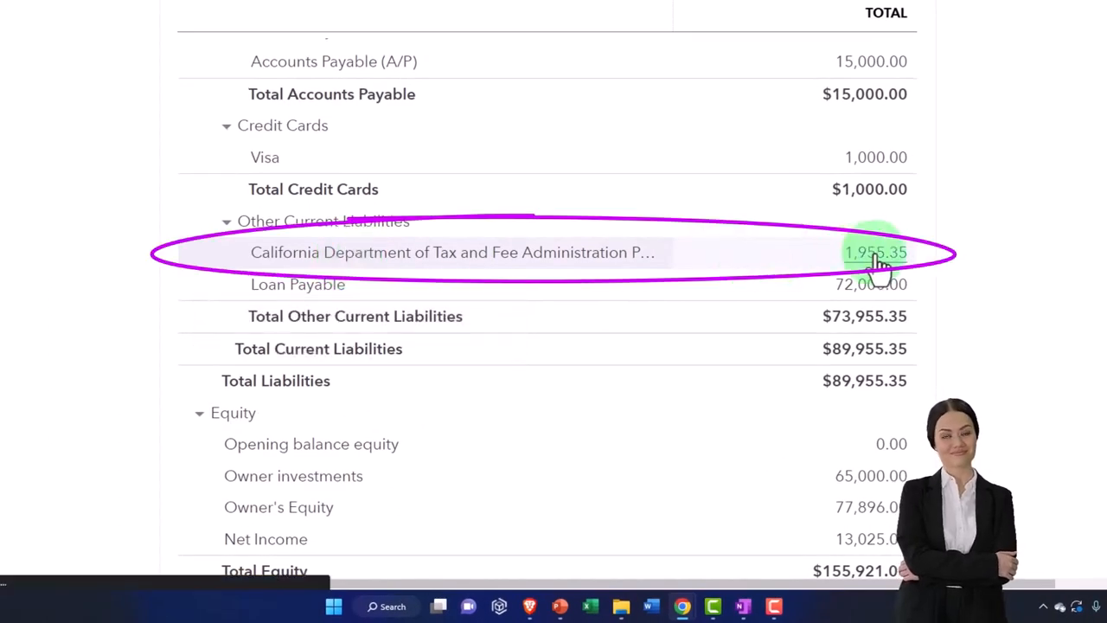
left_click(875, 252)
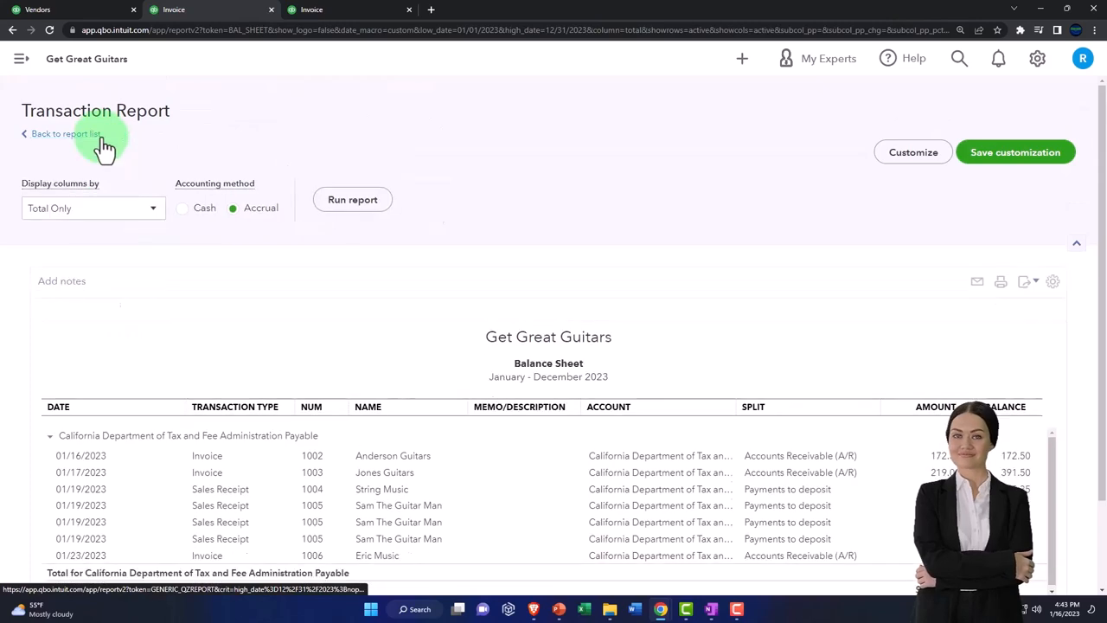
Drill into the Inventory Asset balance of 15,678.00 under Other Current Assets
scroll("down", 3)
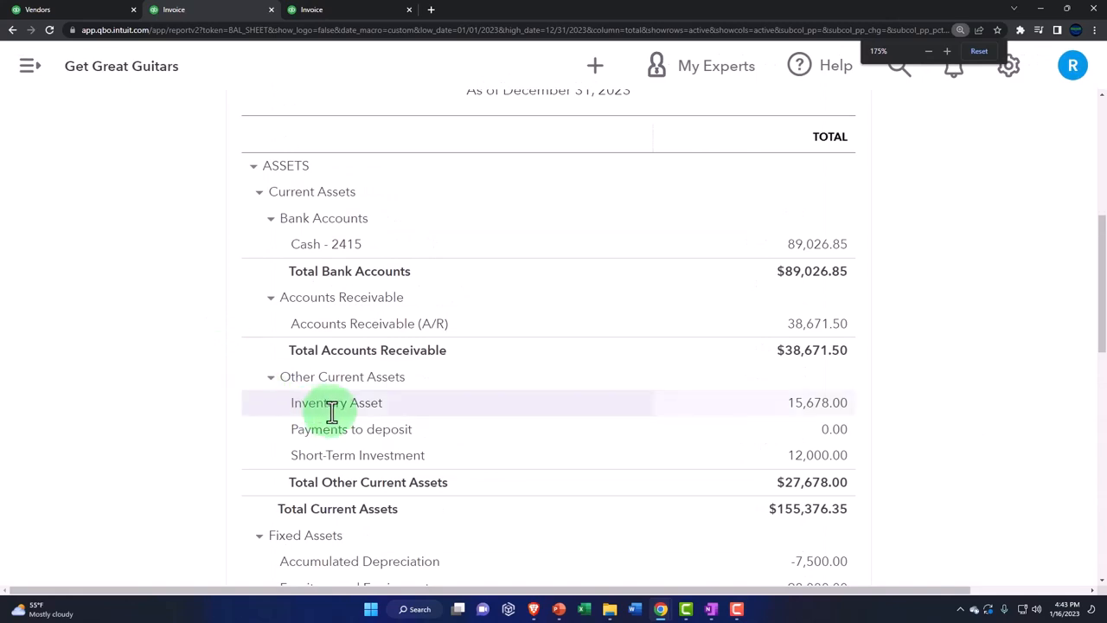
left_click(816, 401)
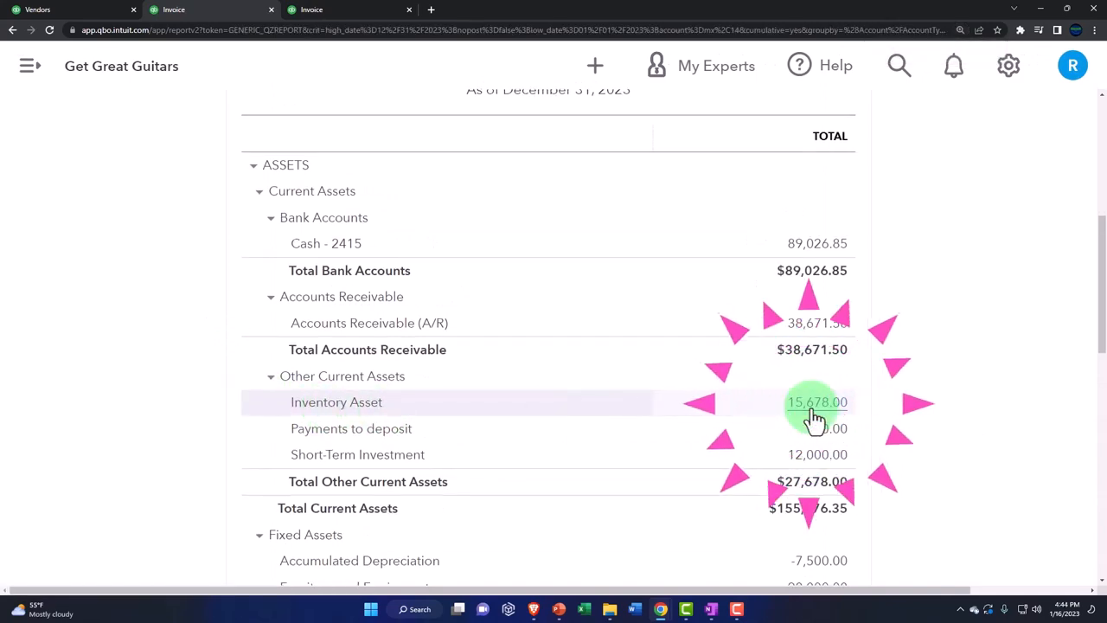
left_click(816, 401)
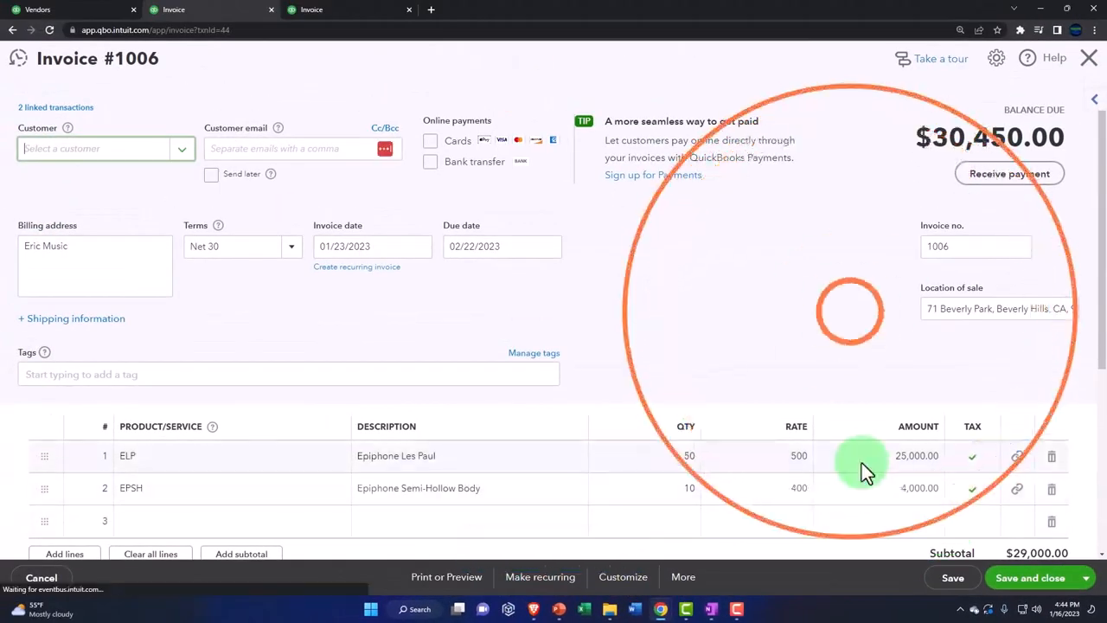
scroll("down", 3)
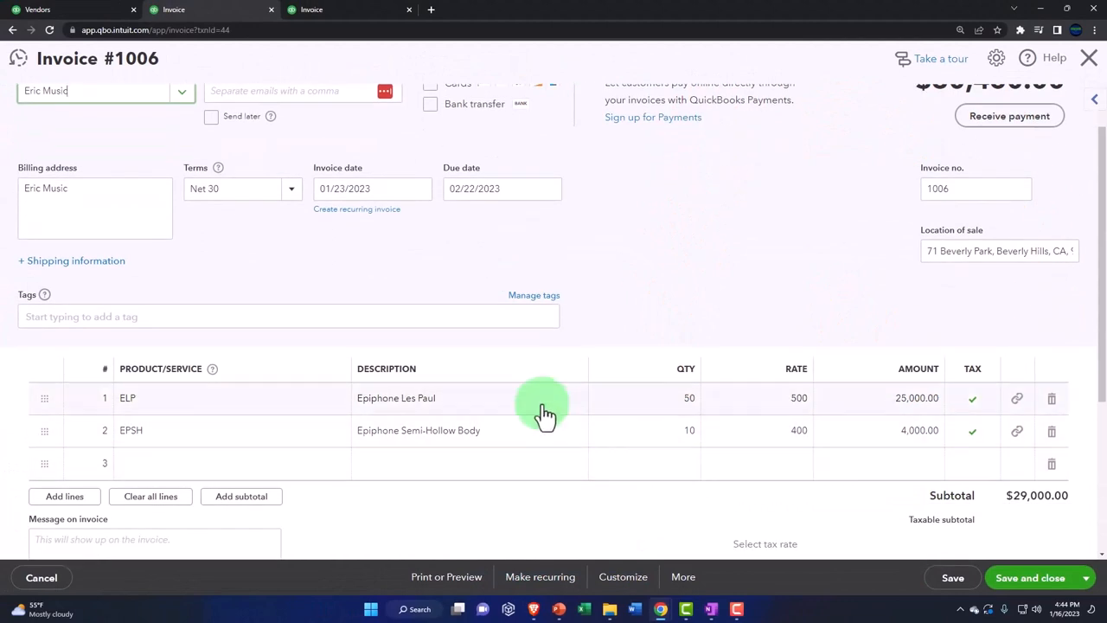
mouse_move(545, 446)
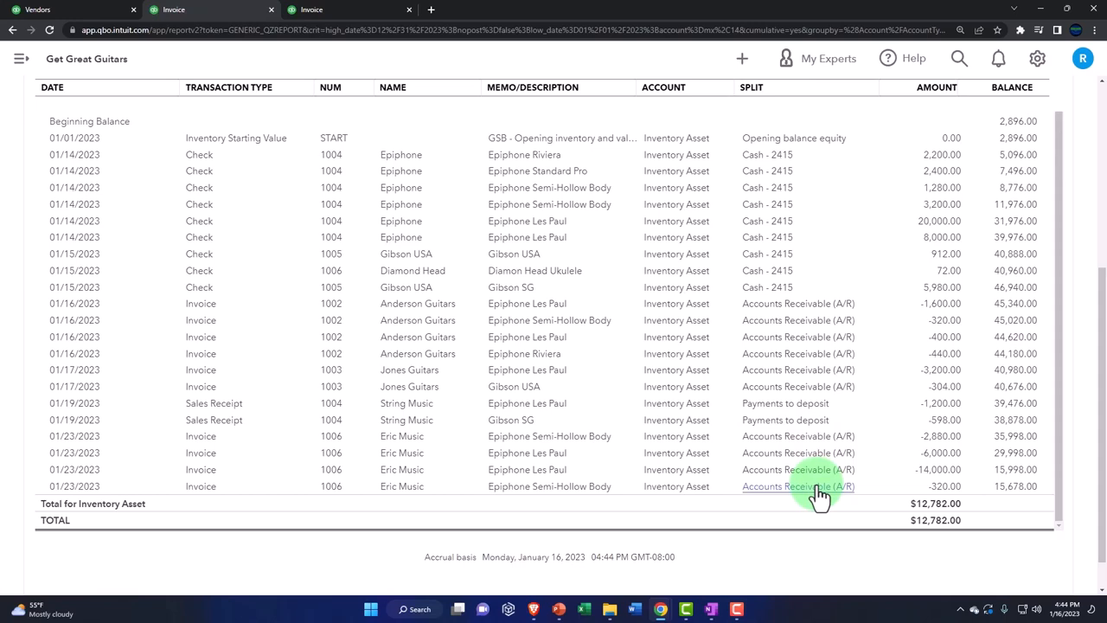
mouse_move(816, 441)
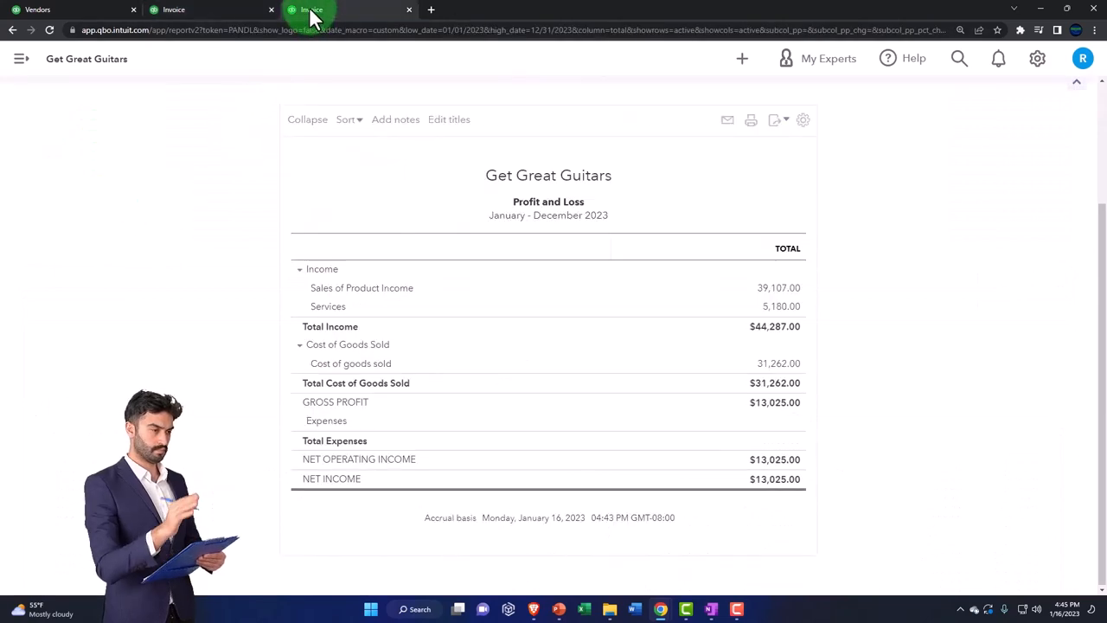
View the 2023 Profit and Loss and check the cost of goods sold total
left_click(311, 10)
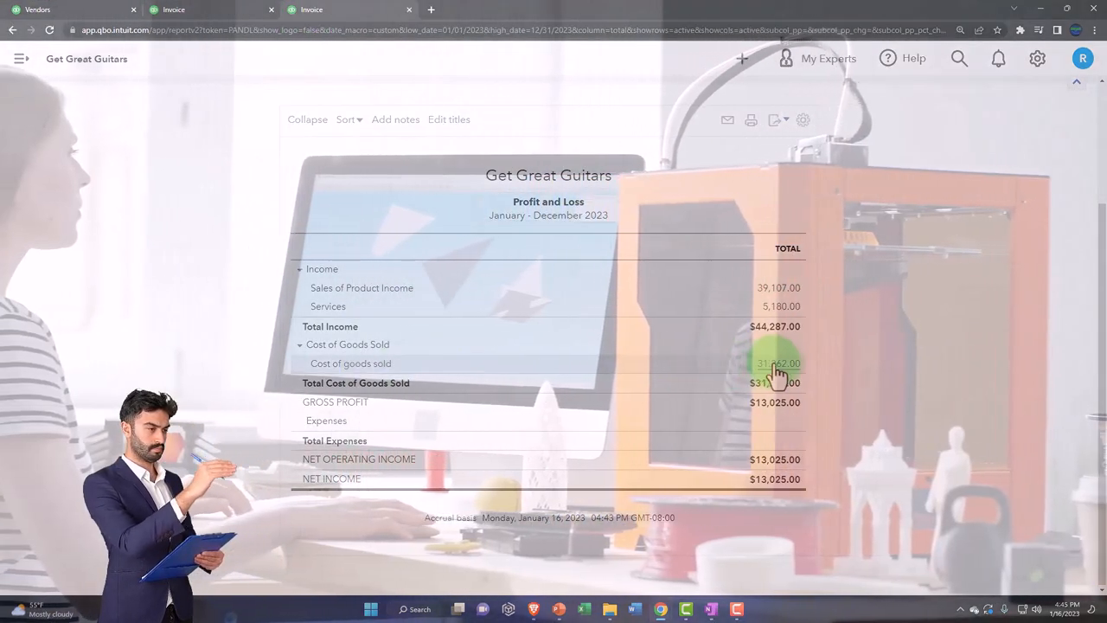
left_click(778, 363)
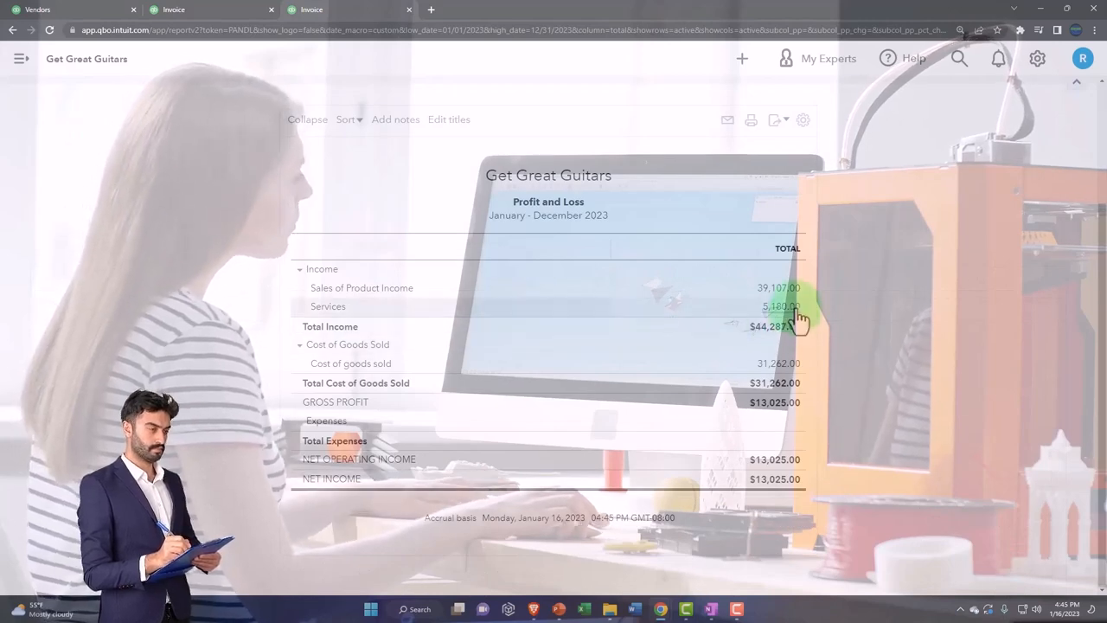
mouse_move(813, 379)
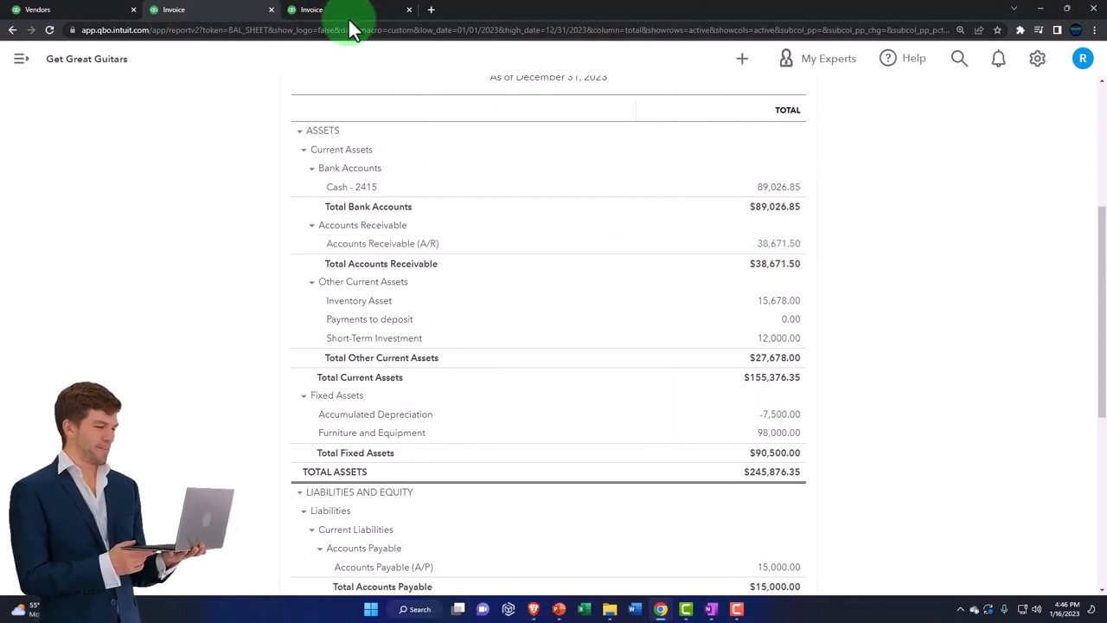
Duplicate the report tab, then from the Reports list under Who owes you open Accounts receivable aging summary
right_click(350, 10)
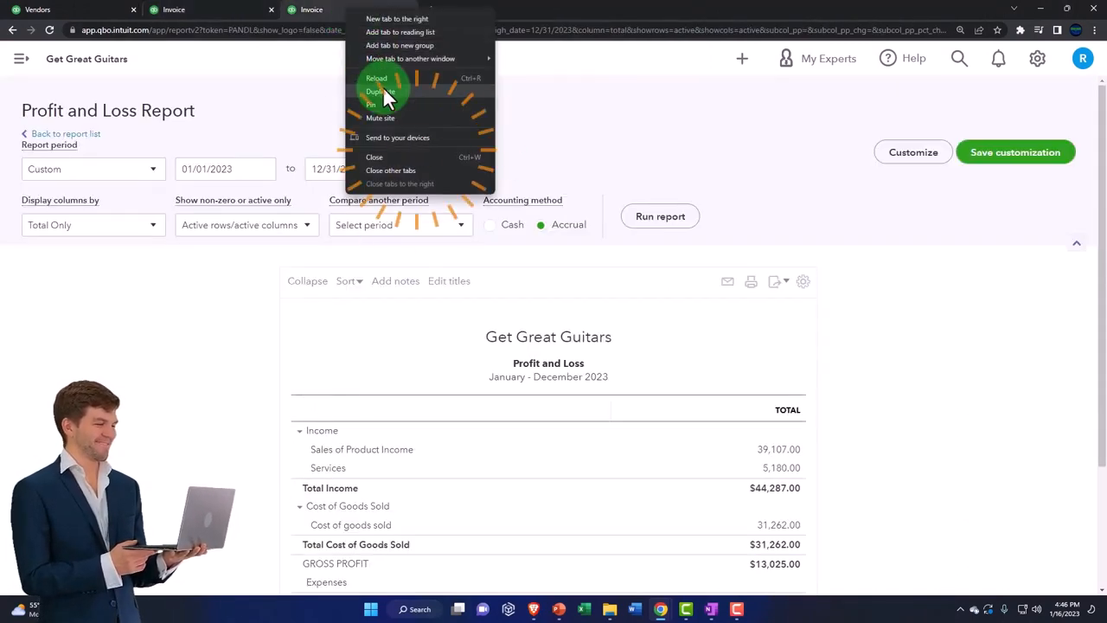
left_click(381, 92)
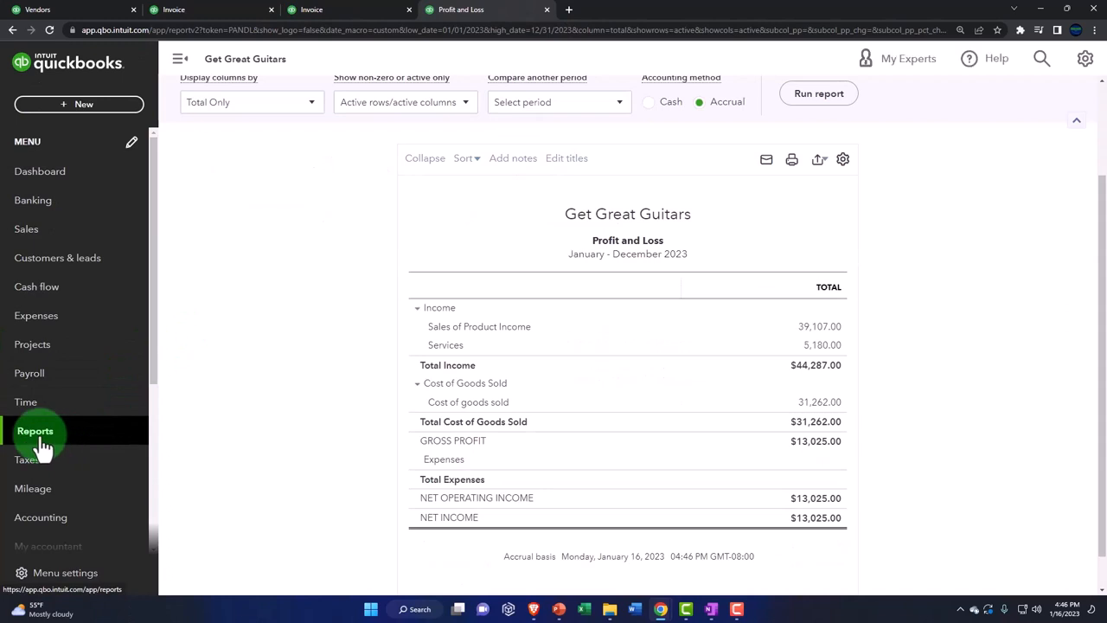
left_click(35, 430)
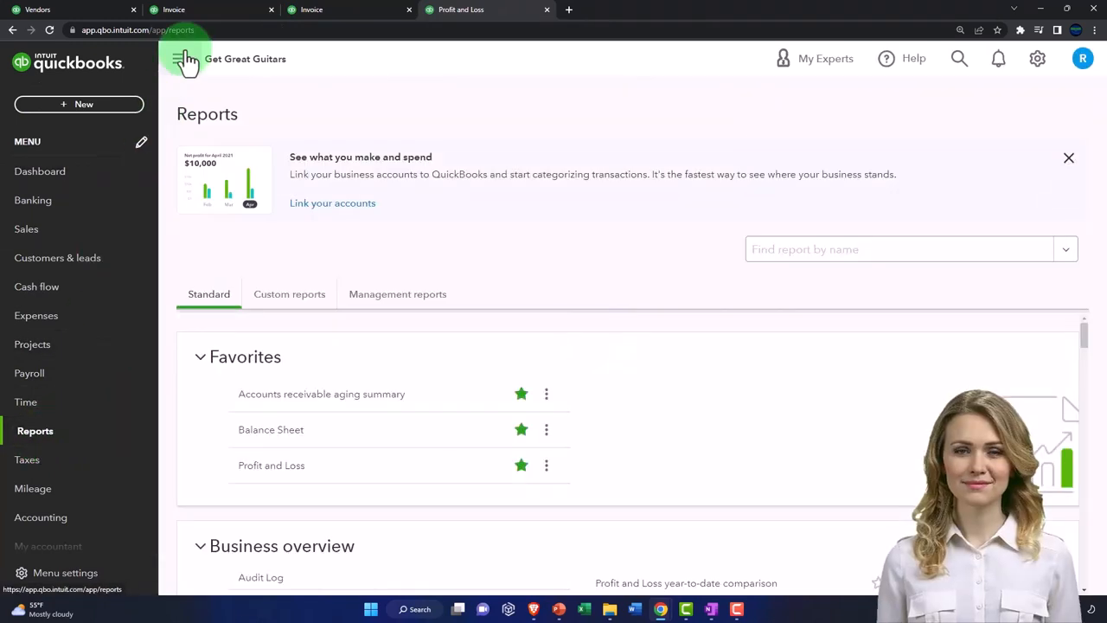
left_click(187, 59)
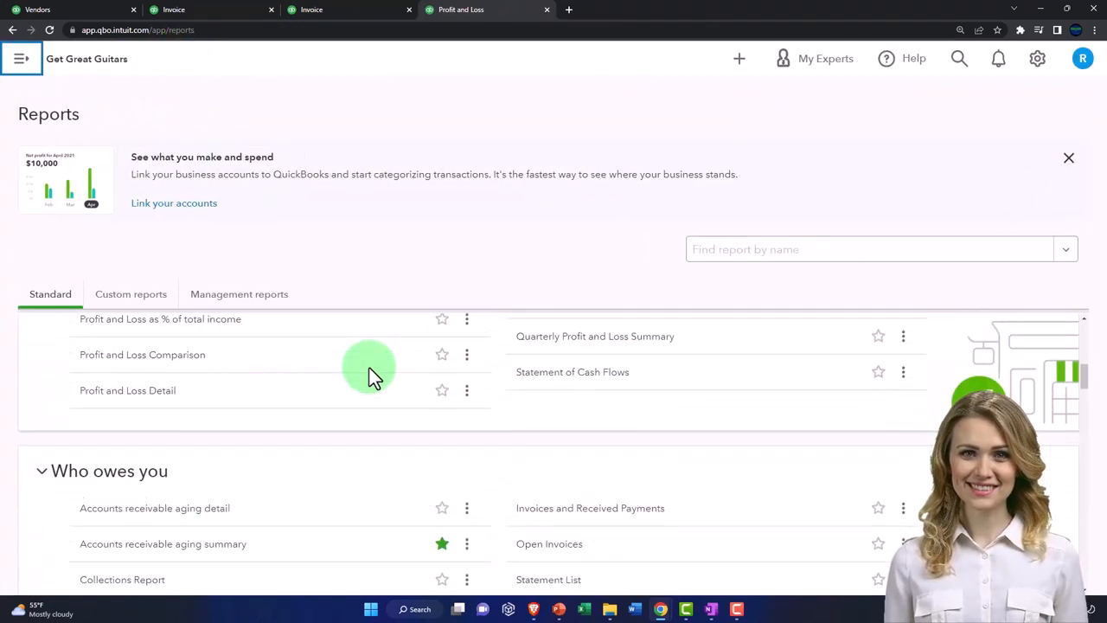
scroll("down", 3)
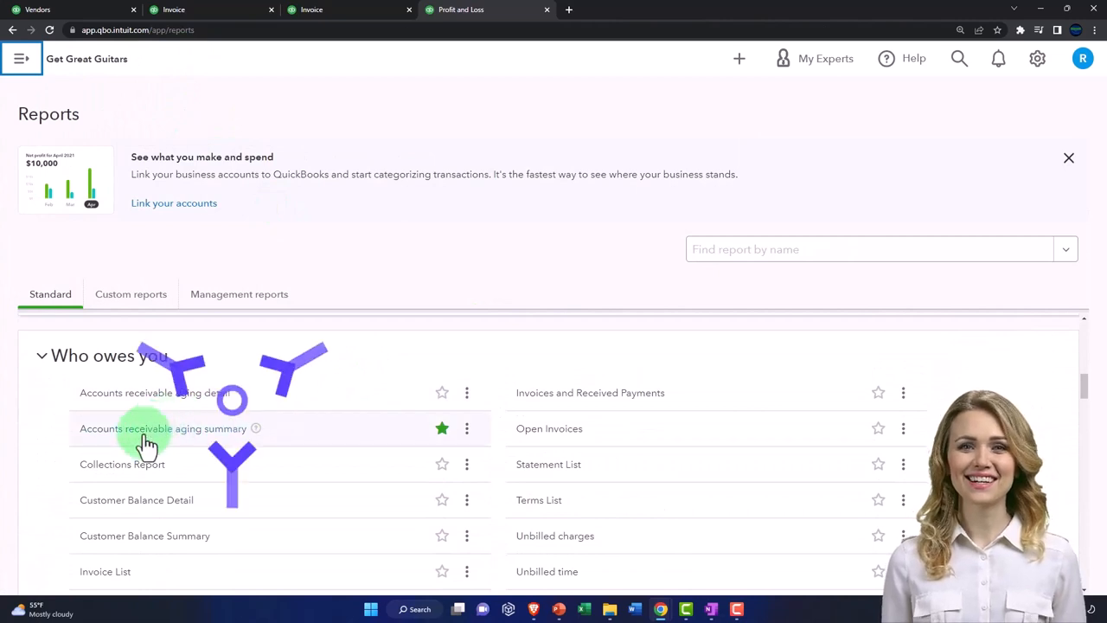
left_click(162, 429)
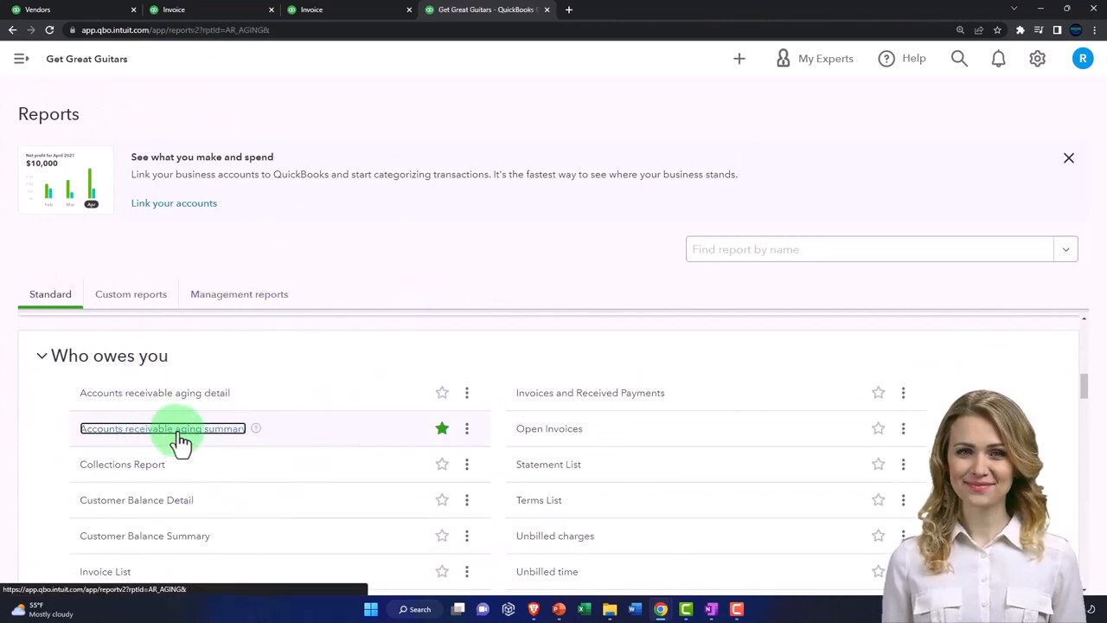
Set the aging report's as-of date by entering 123122
left_click(163, 429)
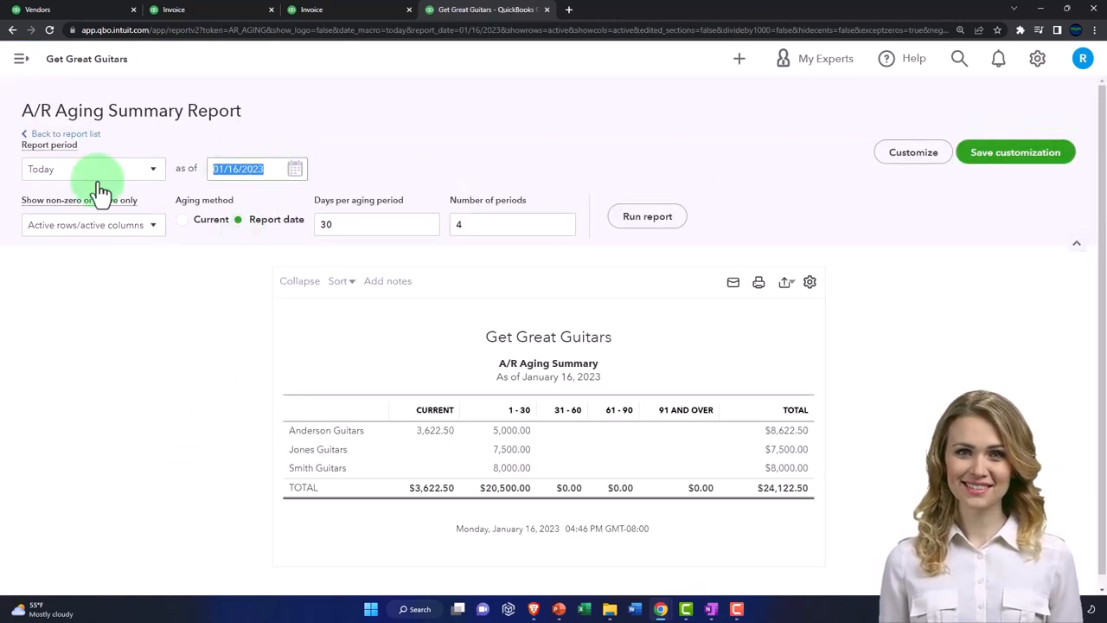
type("123122")
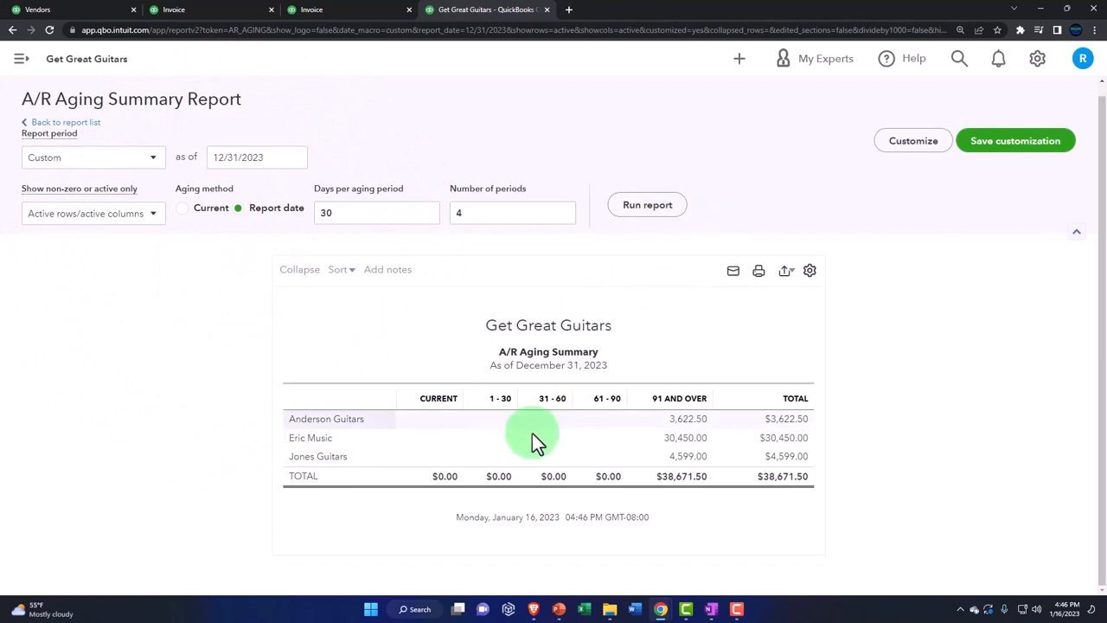
mouse_move(346, 457)
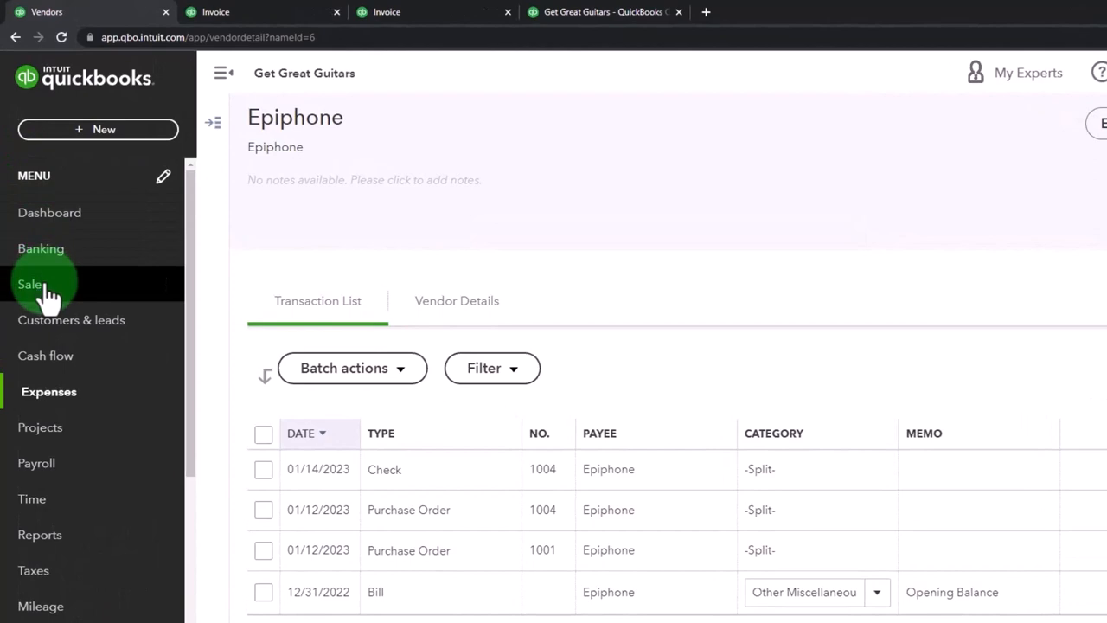
left_click(32, 284)
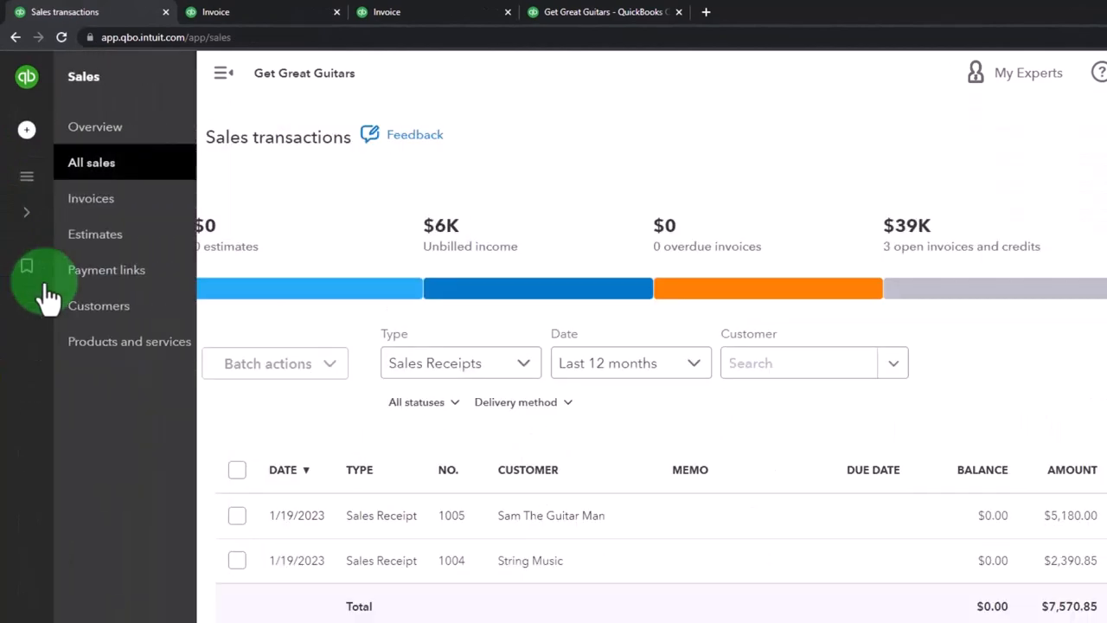
left_click(99, 304)
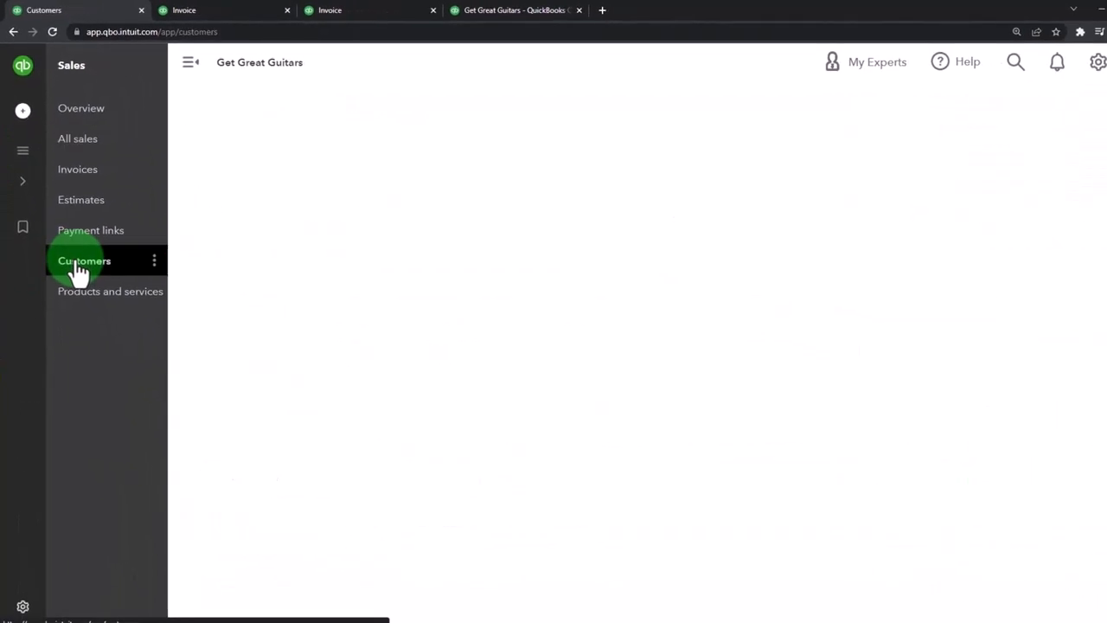
left_click(83, 260)
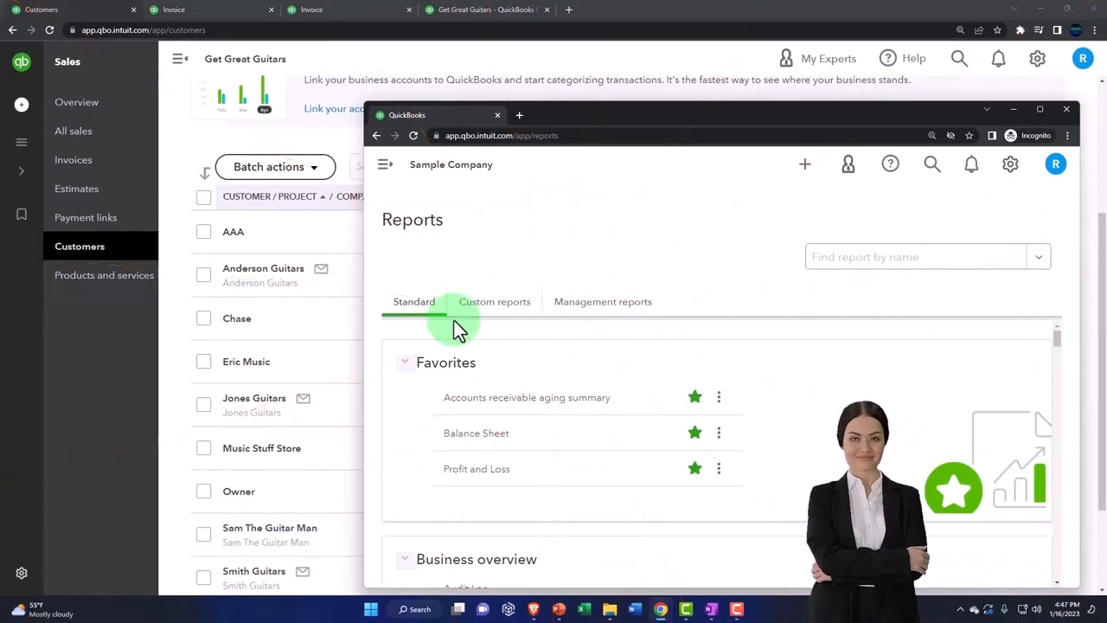
left_click(384, 164)
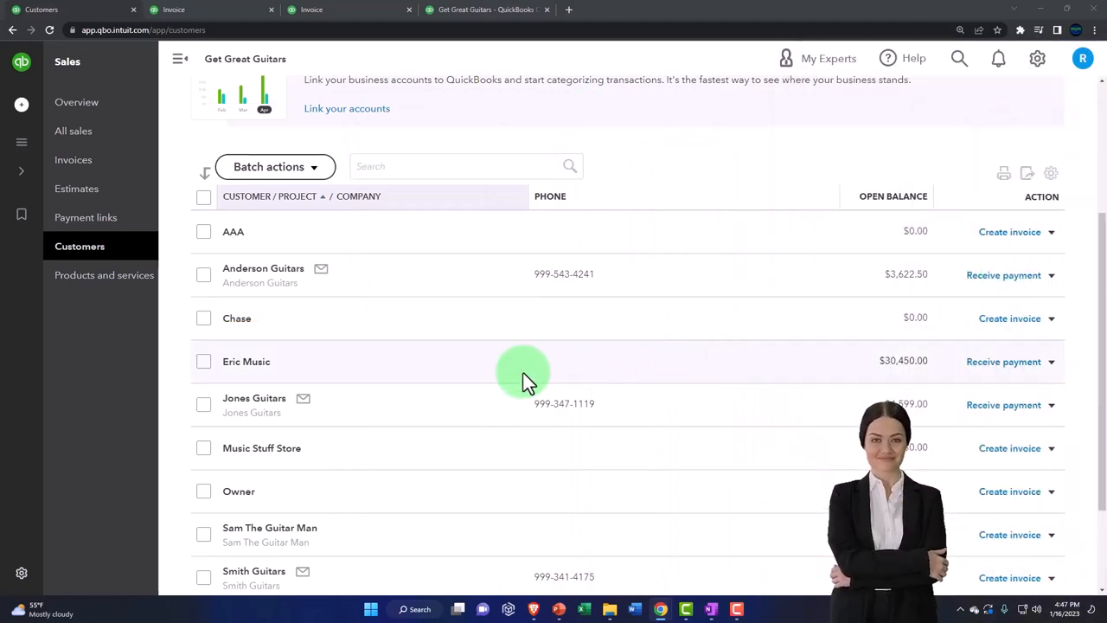
scroll("down", 3)
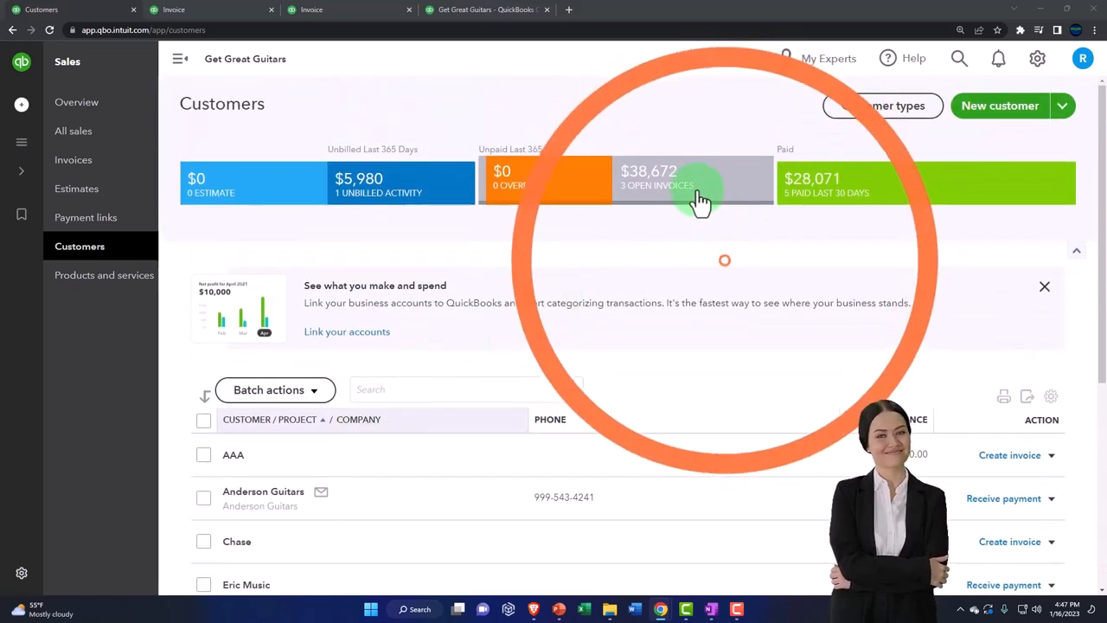
left_click(692, 182)
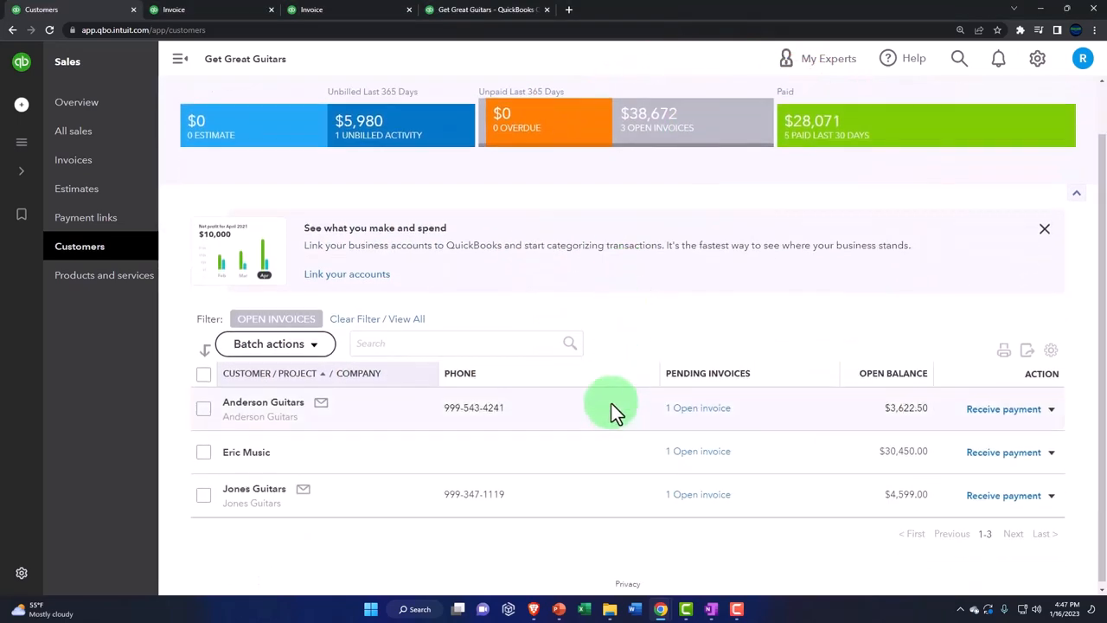
mouse_move(609, 423)
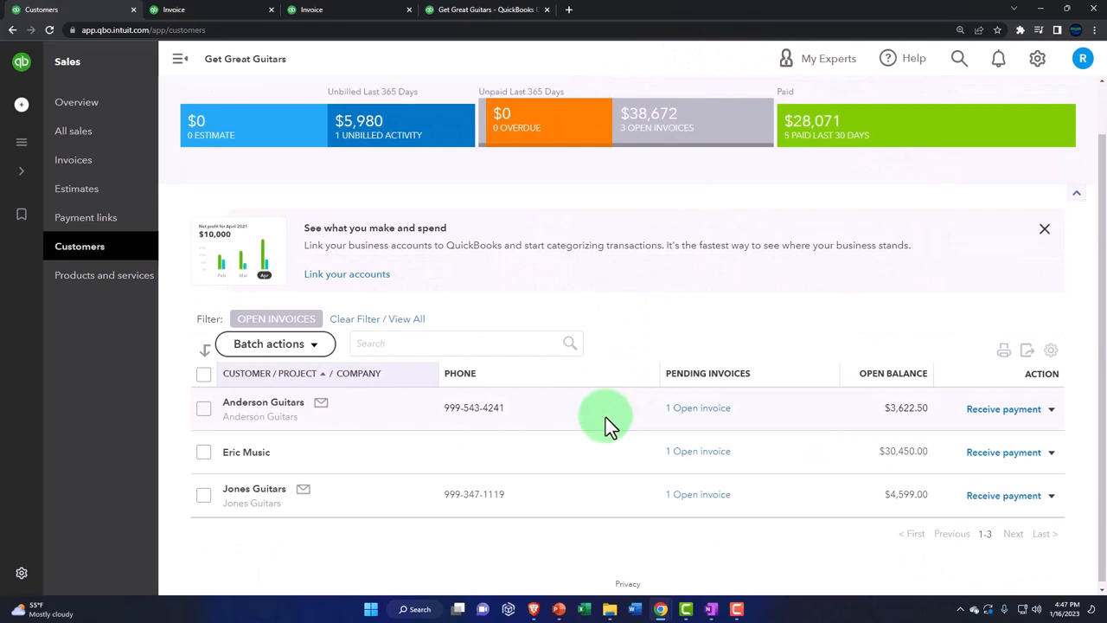